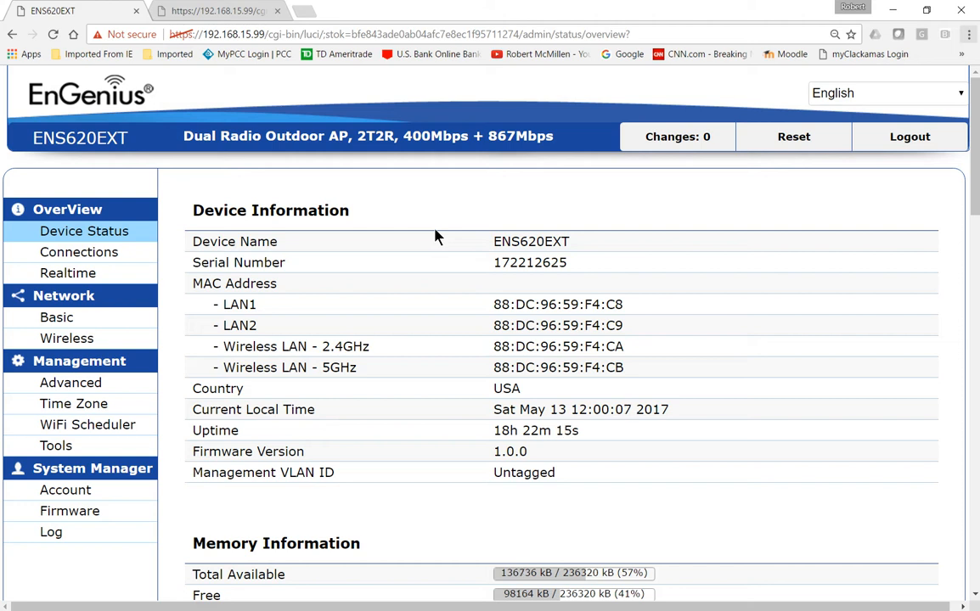
mouse_move(433, 242)
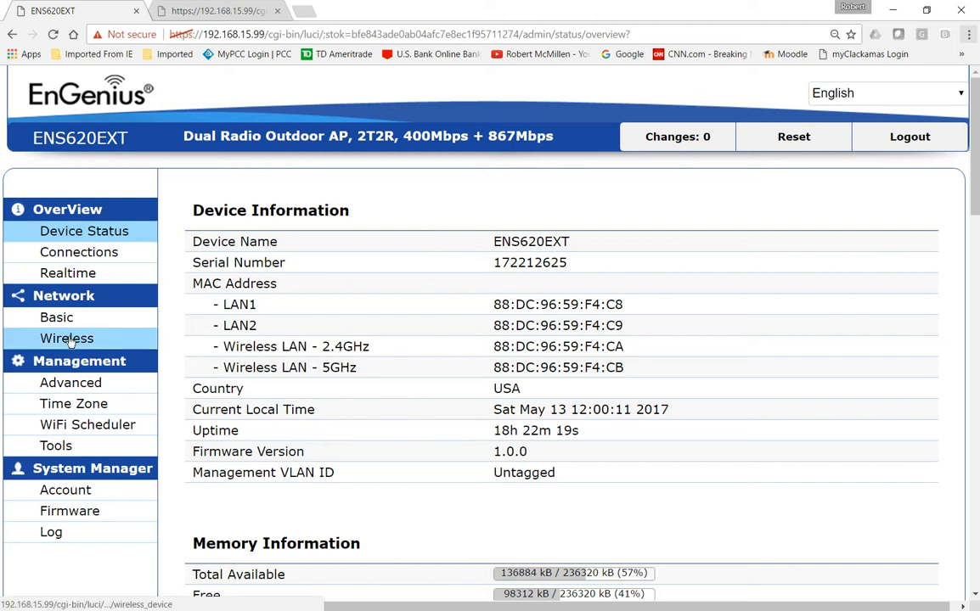
Step: Go to Network > Wireless and uncheck Green mode for the 2.4GHz radio
click(67, 339)
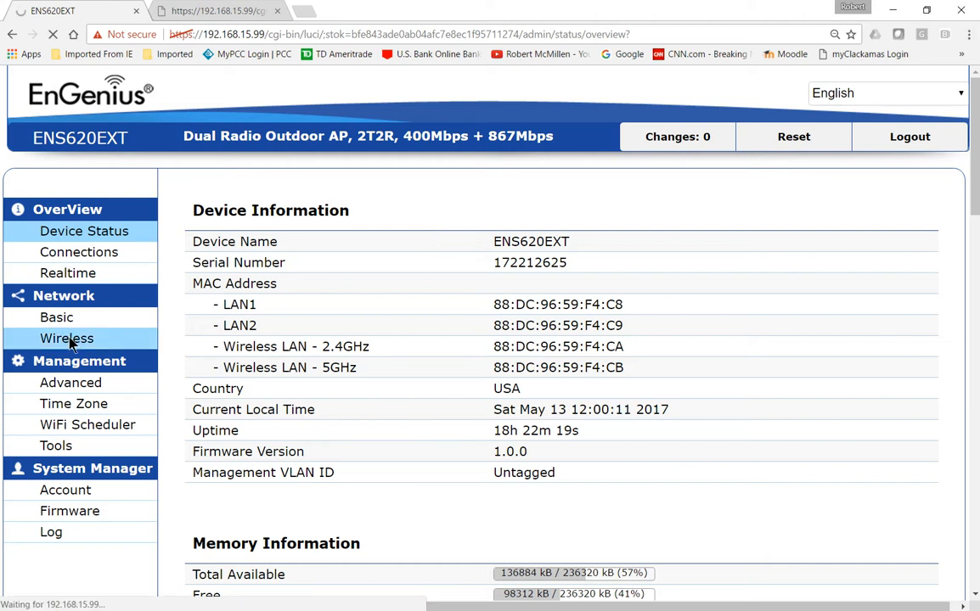
click(67, 339)
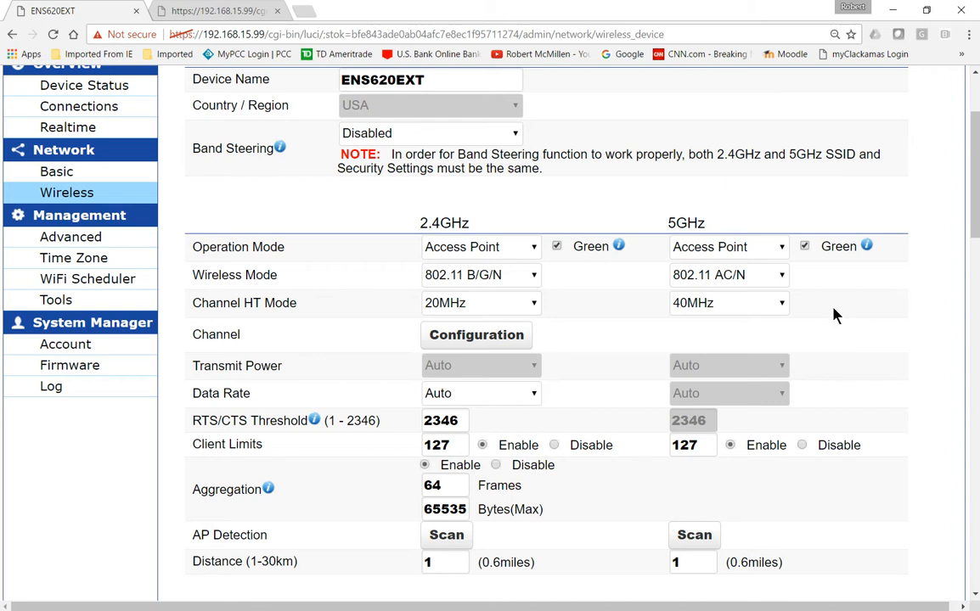
mouse_move(790, 280)
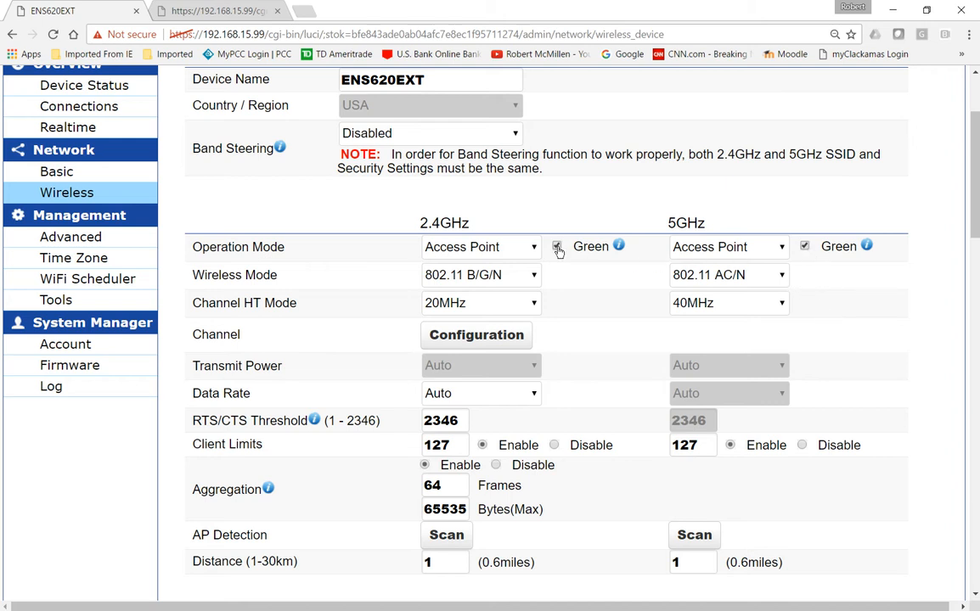
click(556, 246)
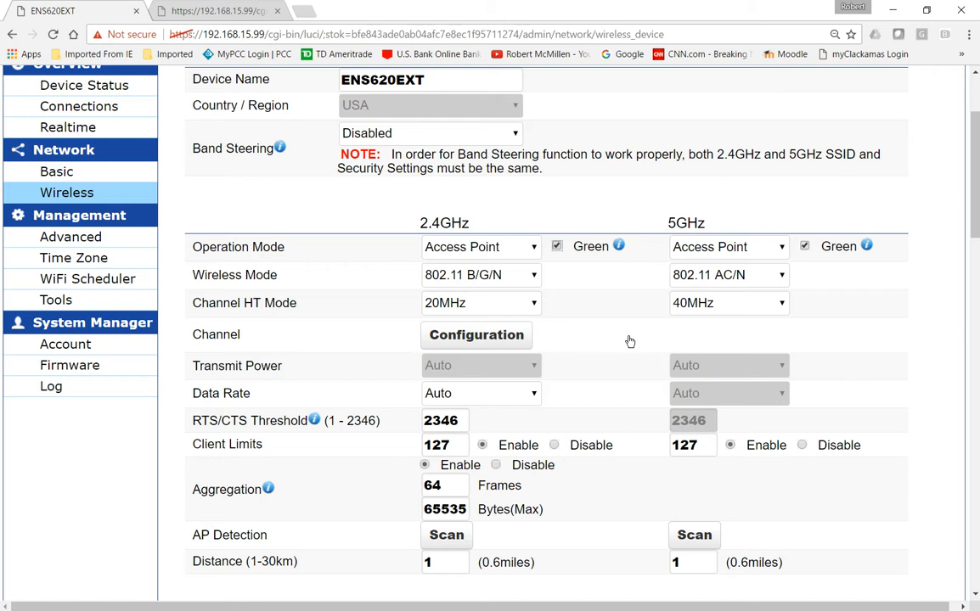
click(558, 245)
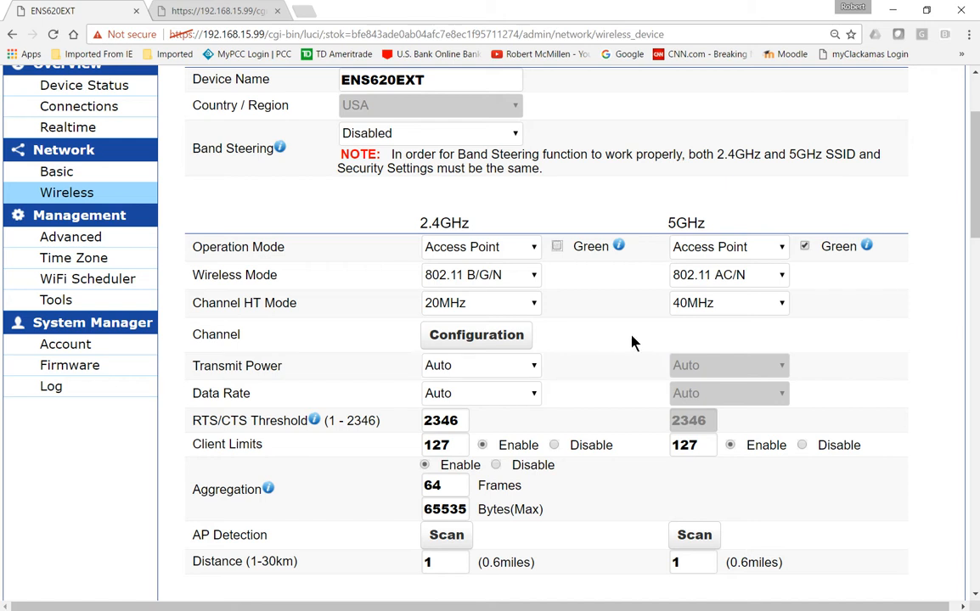
mouse_move(784, 251)
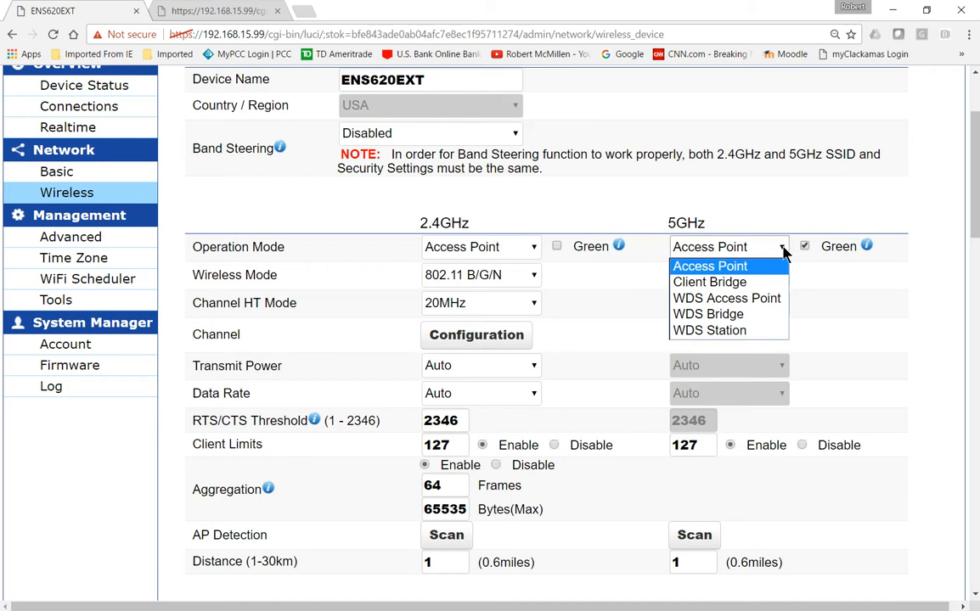
mouse_move(708, 314)
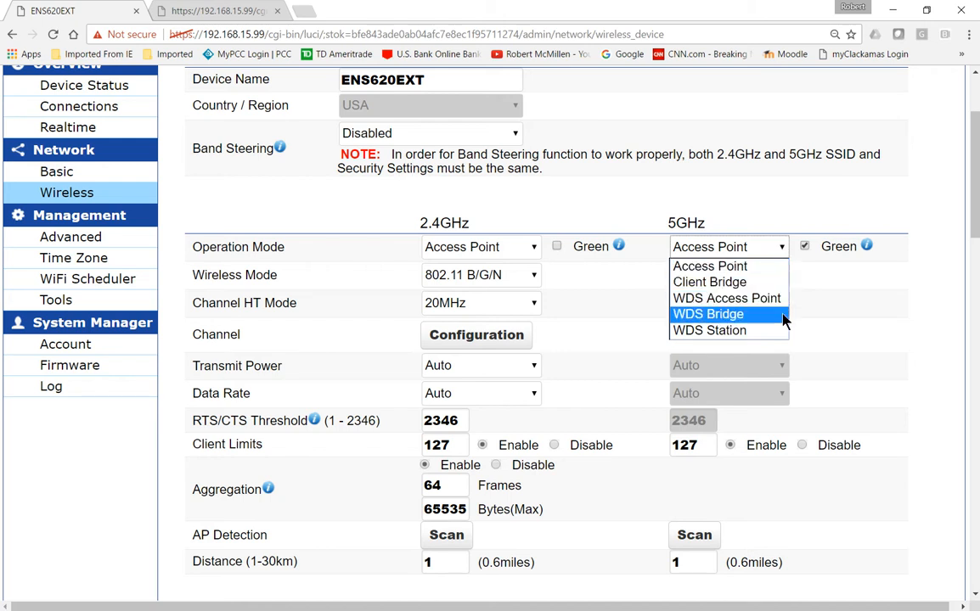
mouse_move(728, 330)
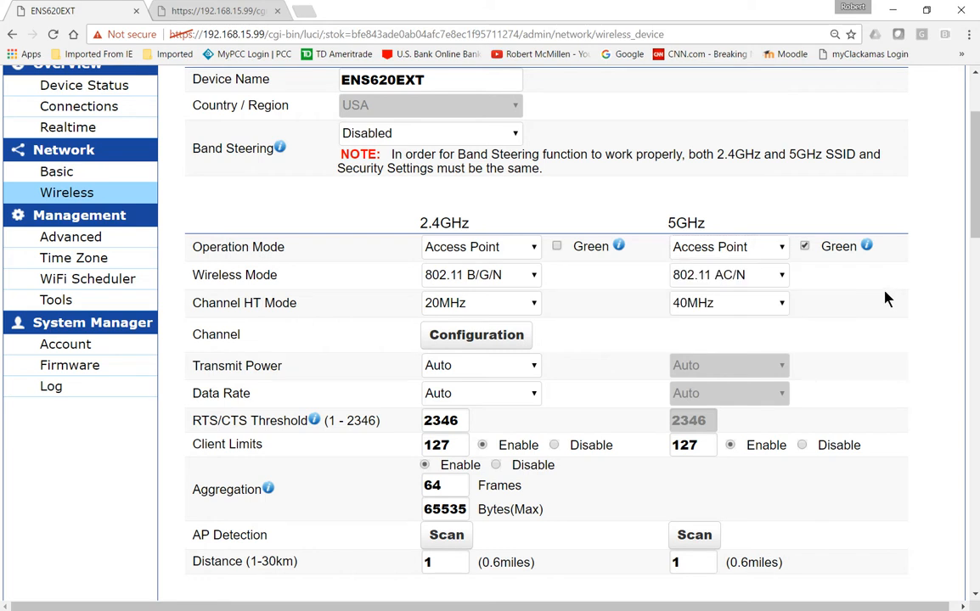
mouse_move(785, 283)
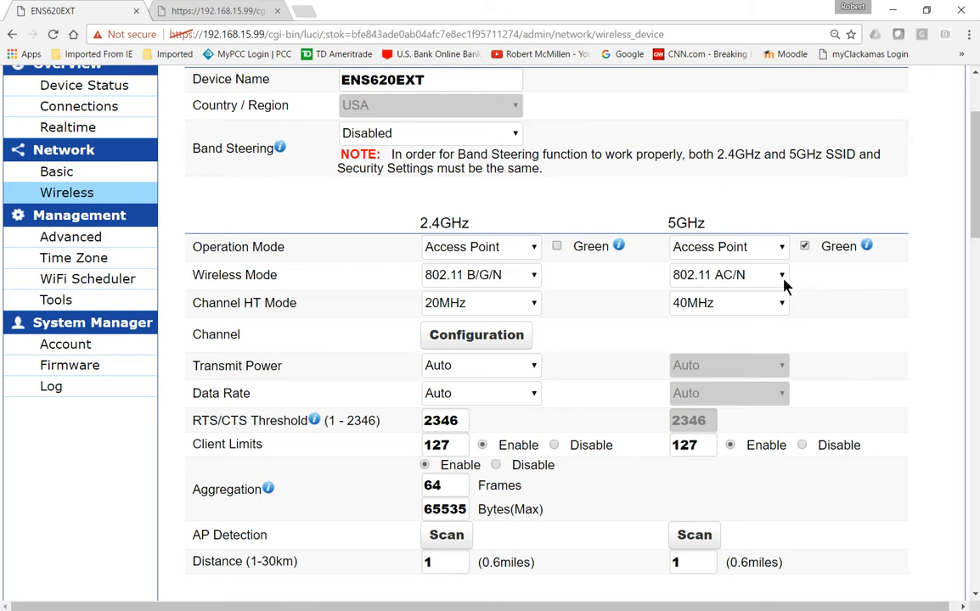
click(729, 274)
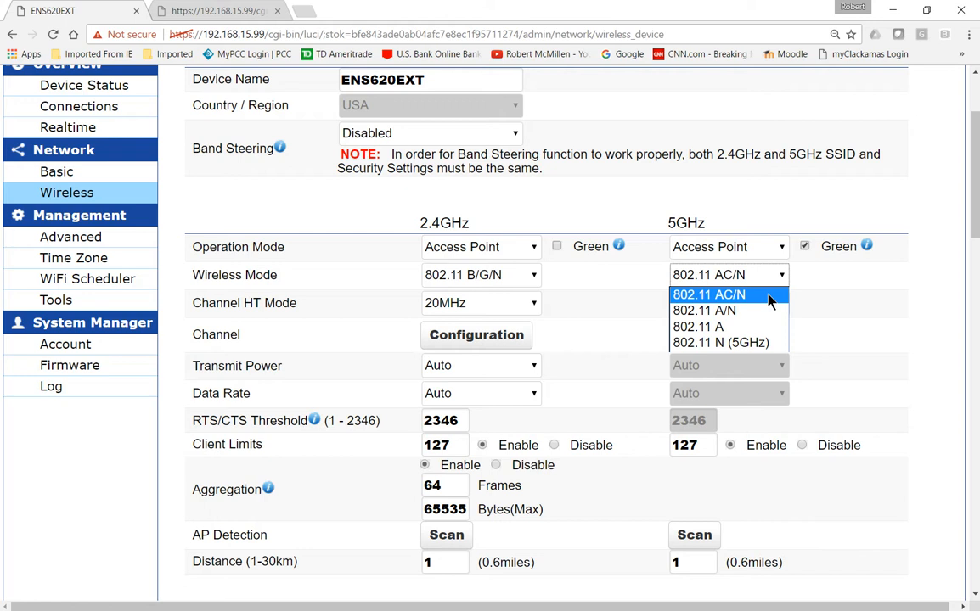
mouse_move(769, 311)
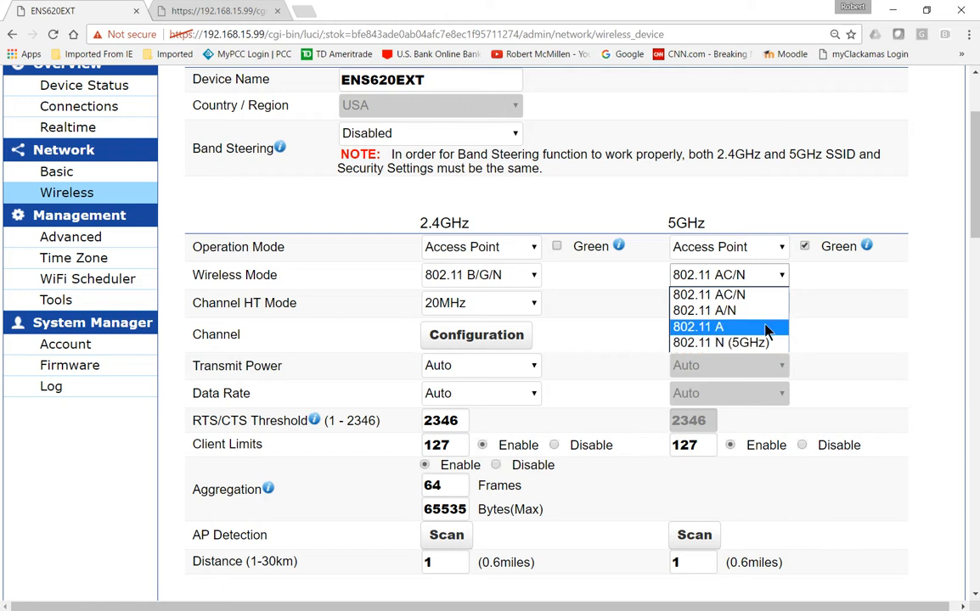
mouse_move(754, 295)
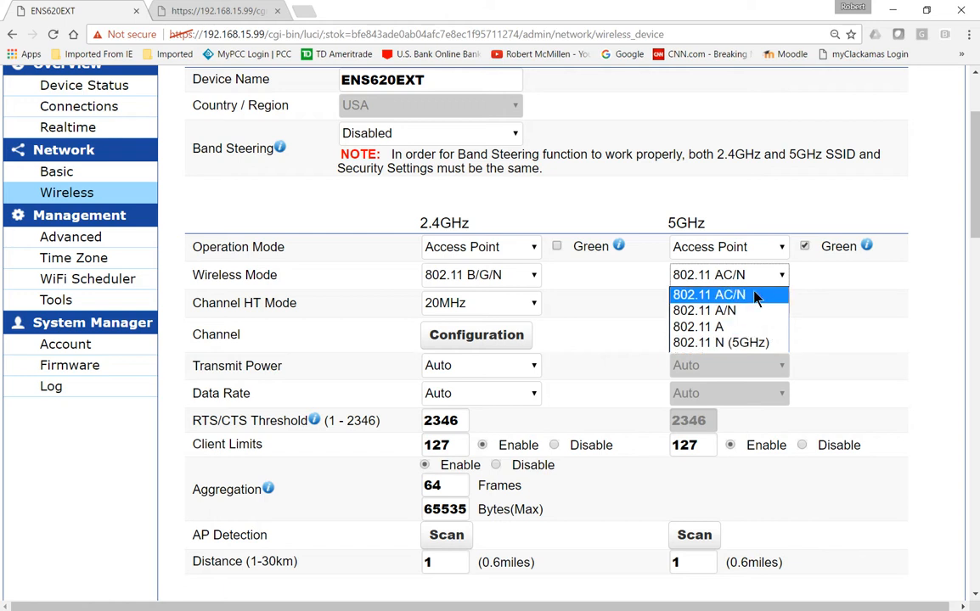
click(710, 294)
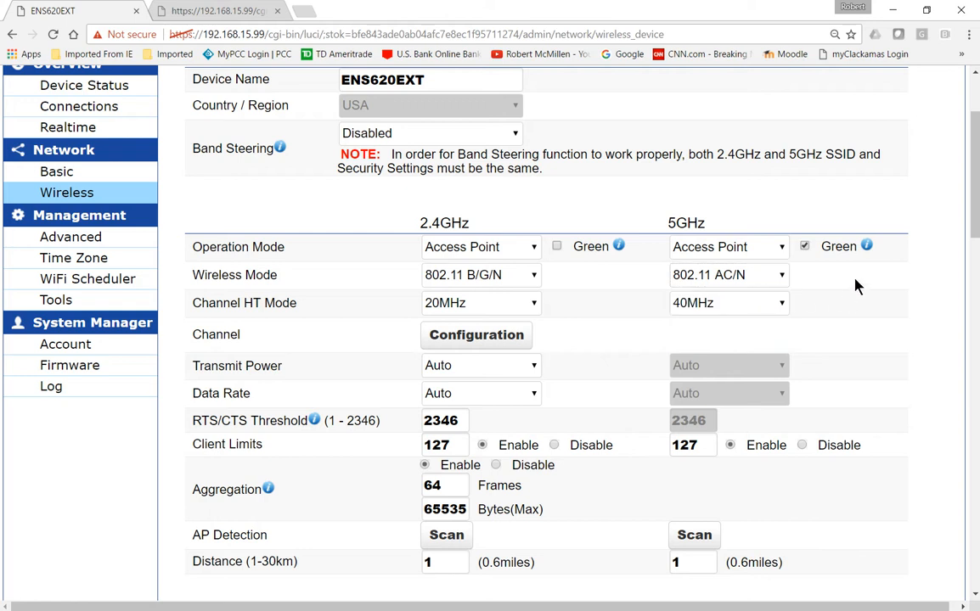
mouse_move(837, 320)
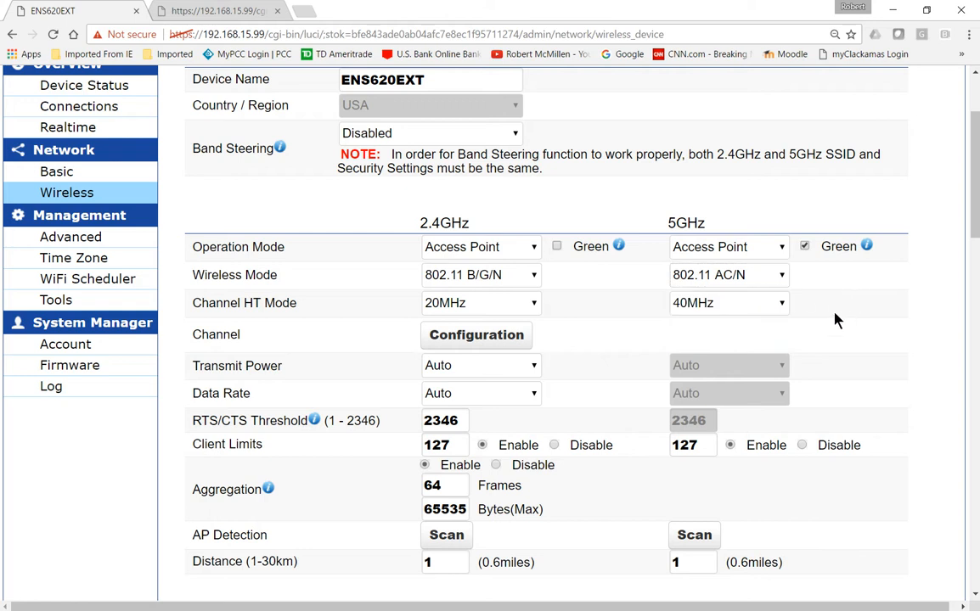
click(729, 302)
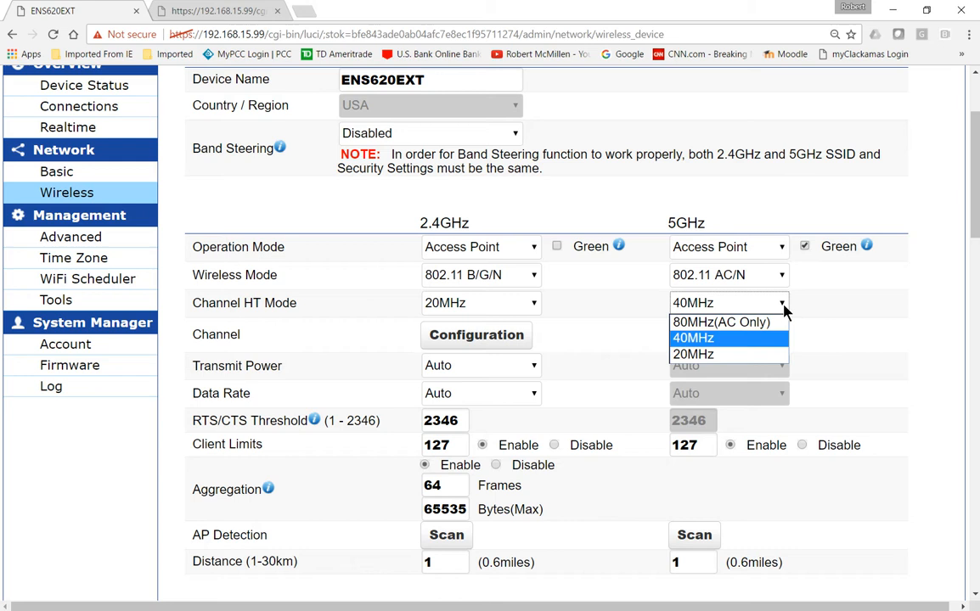
mouse_move(721, 323)
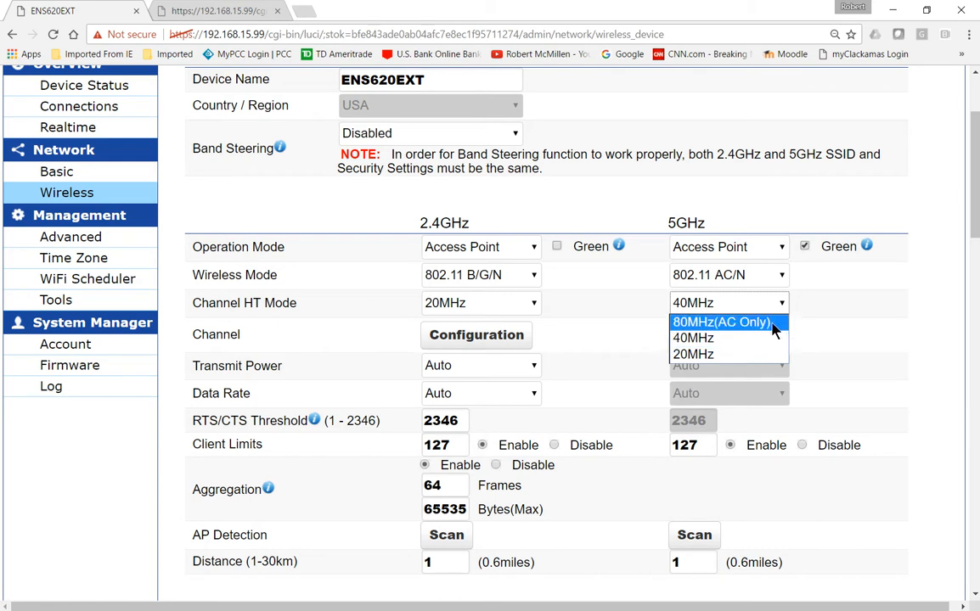
click(721, 323)
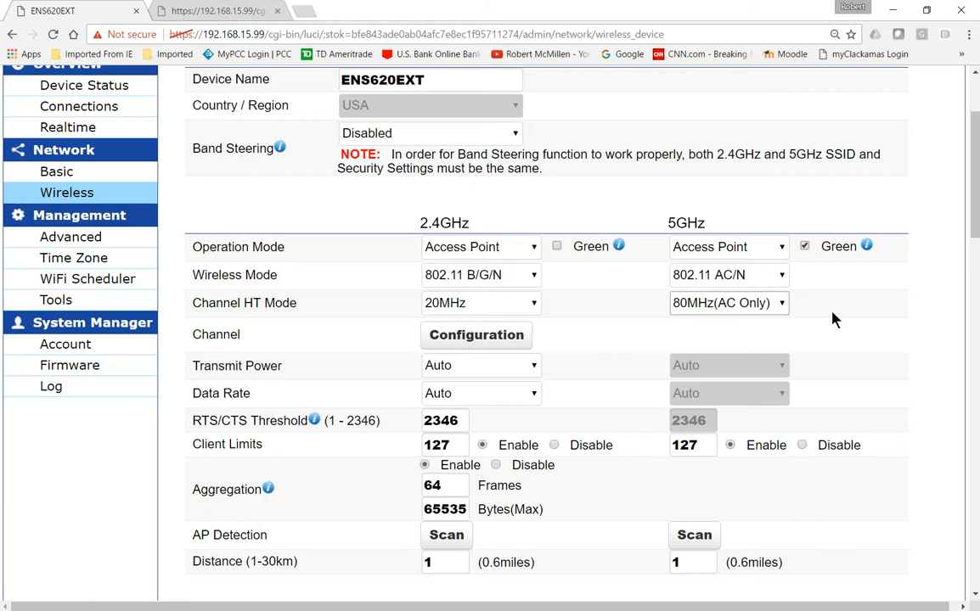
mouse_move(796, 308)
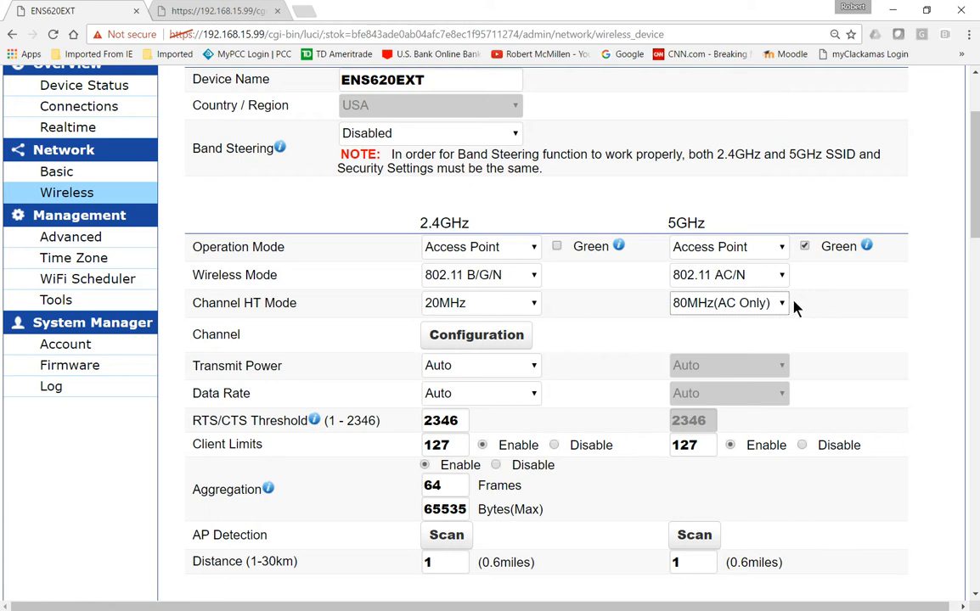
mouse_move(781, 309)
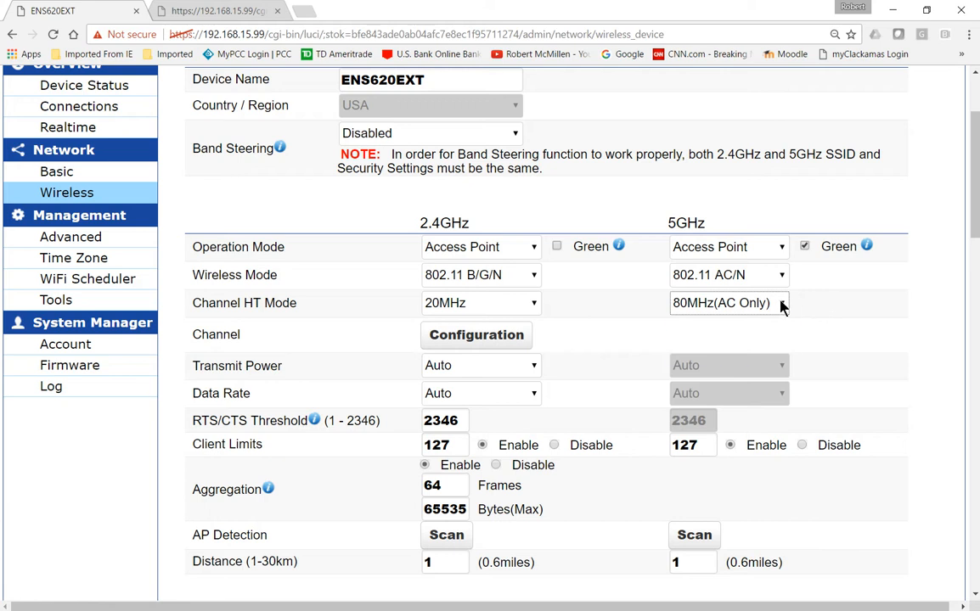
click(728, 303)
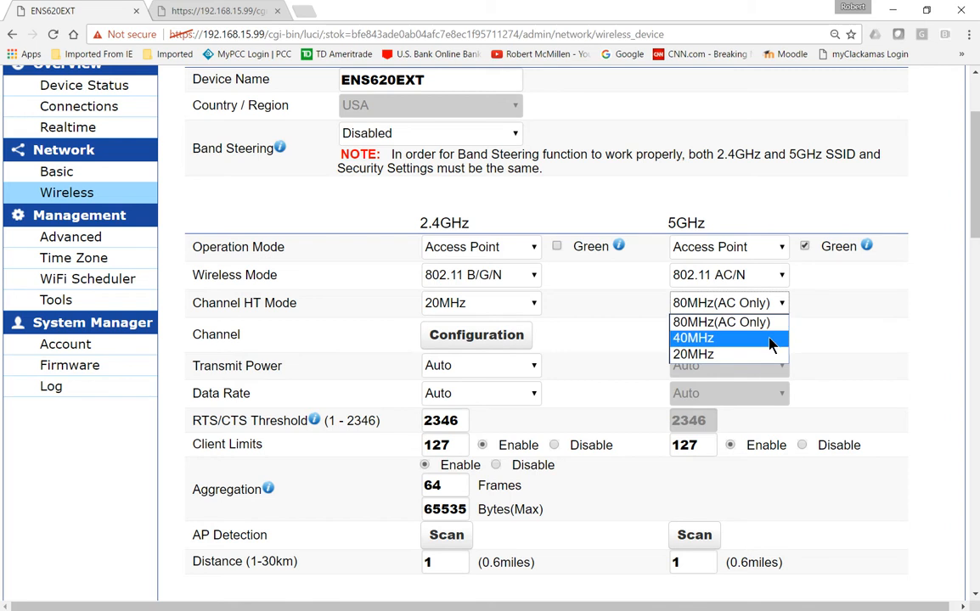
click(693, 338)
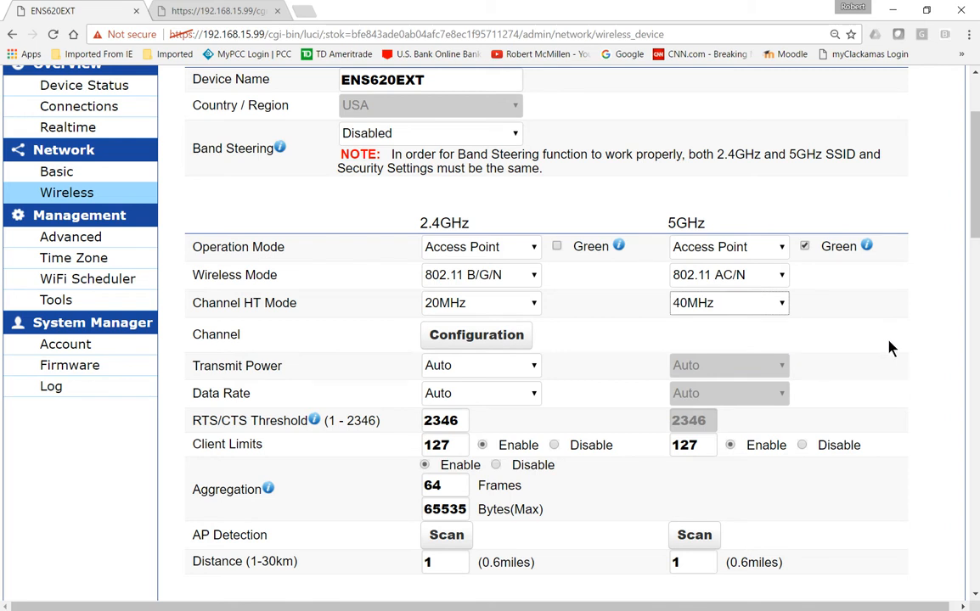
scroll(down, 3)
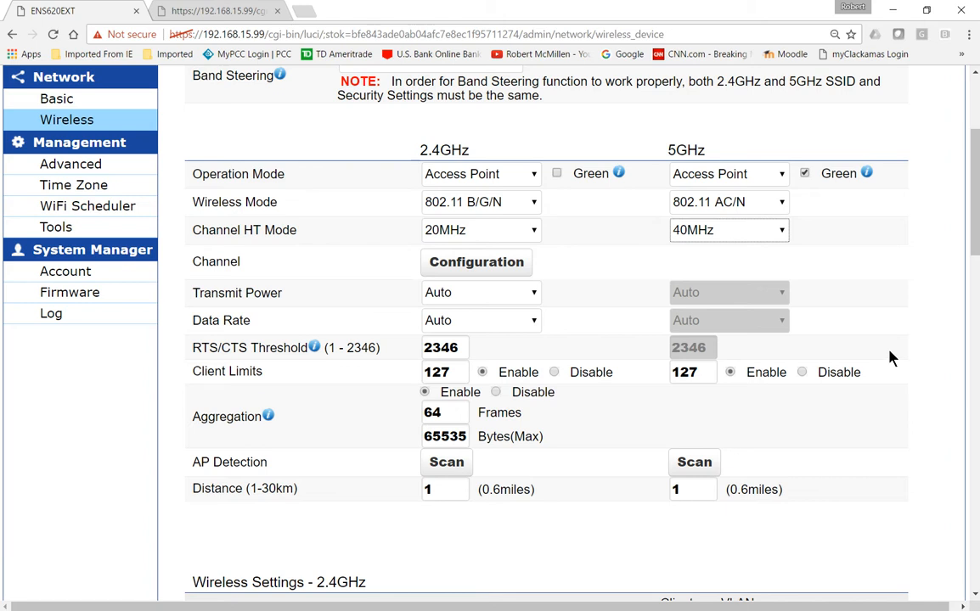
Step: Scroll past the 2.4GHz table to the Wireless Settings - 5GHz table
scroll(down, 3)
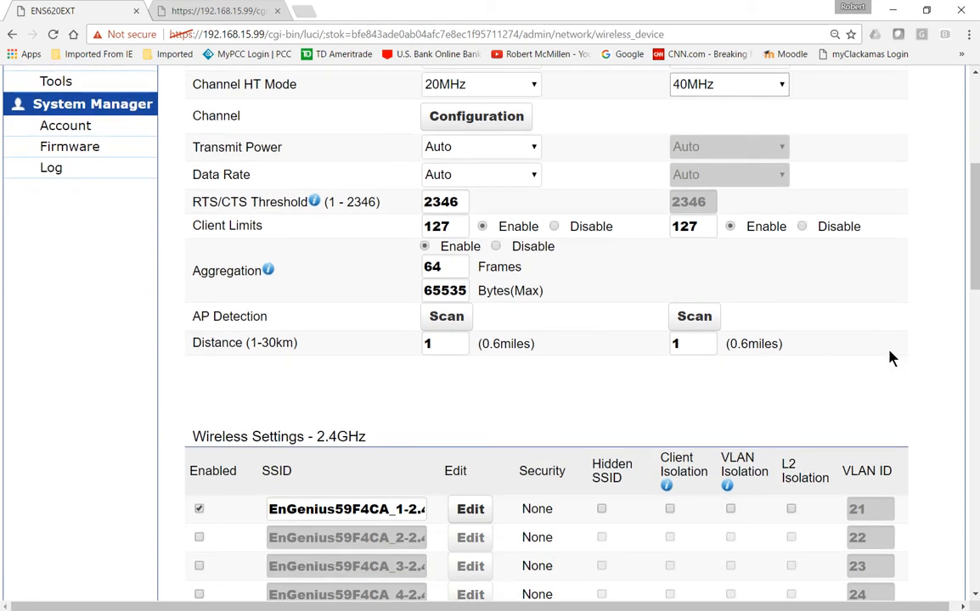
scroll(down, 3)
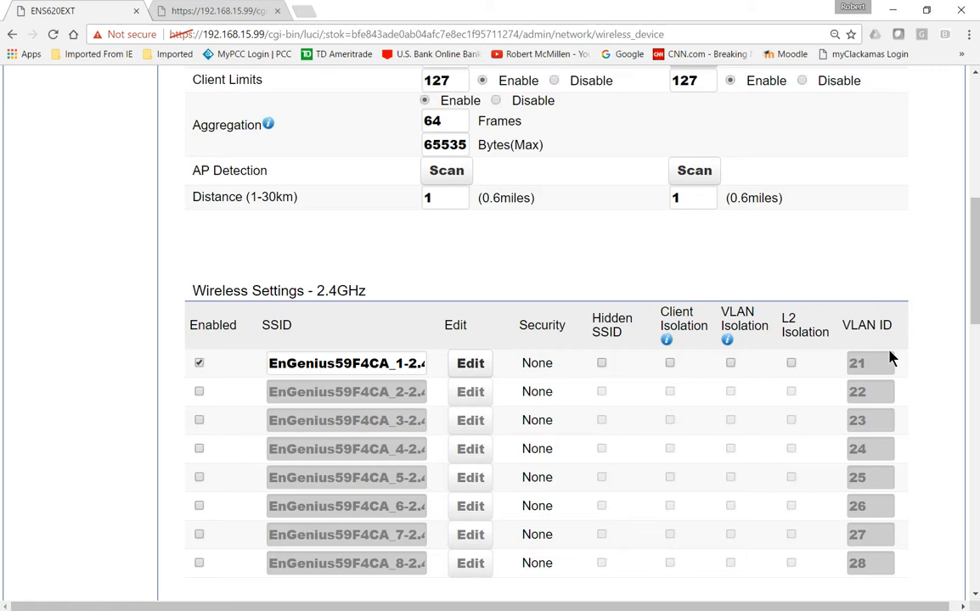
scroll(down, 3)
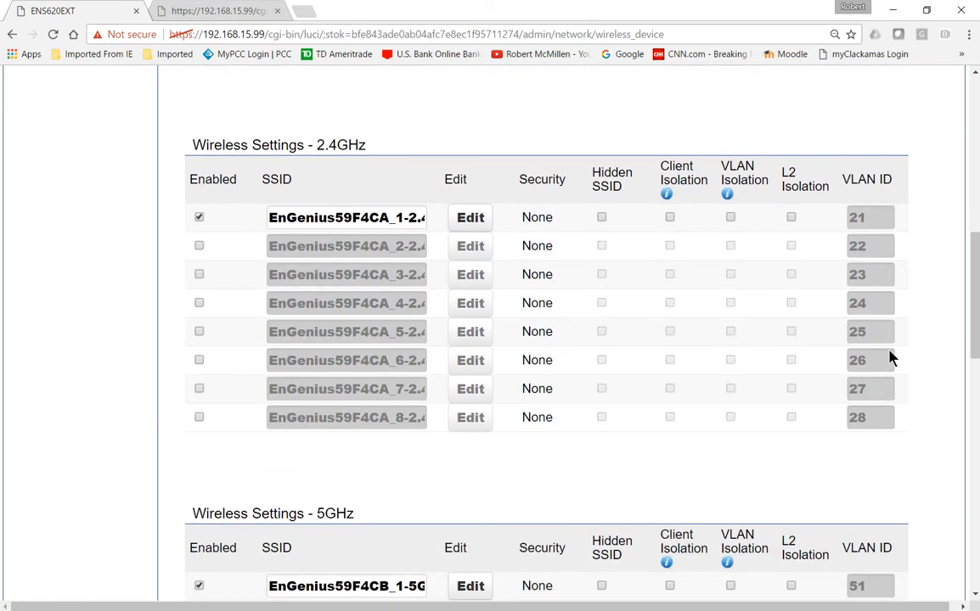
scroll(down, 3)
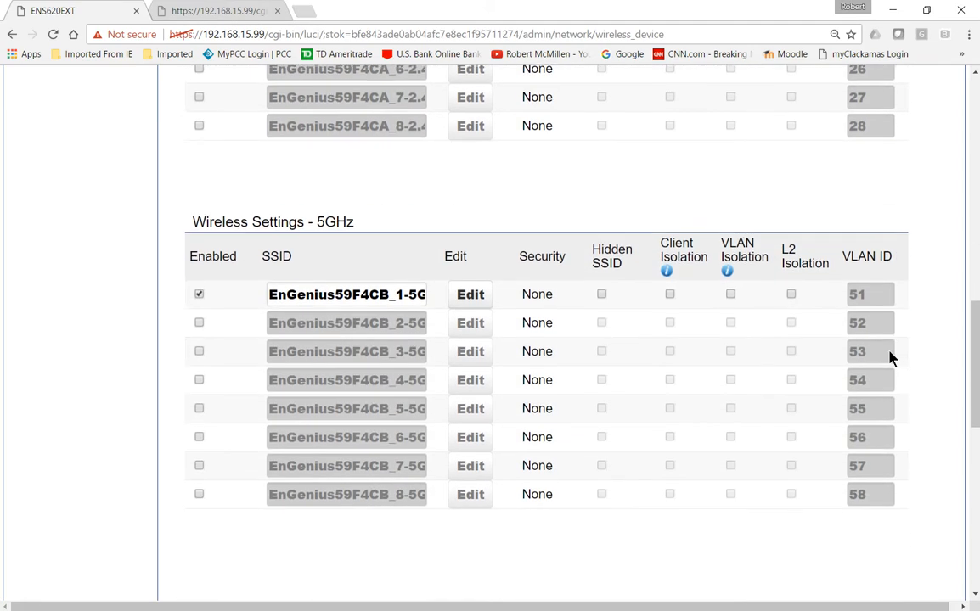
scroll(down, 3)
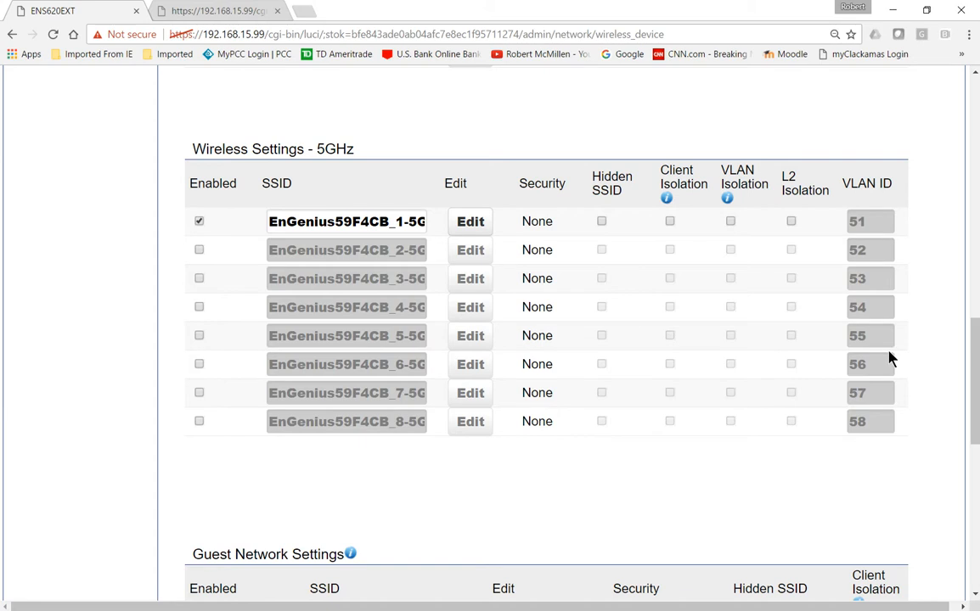
mouse_move(393, 280)
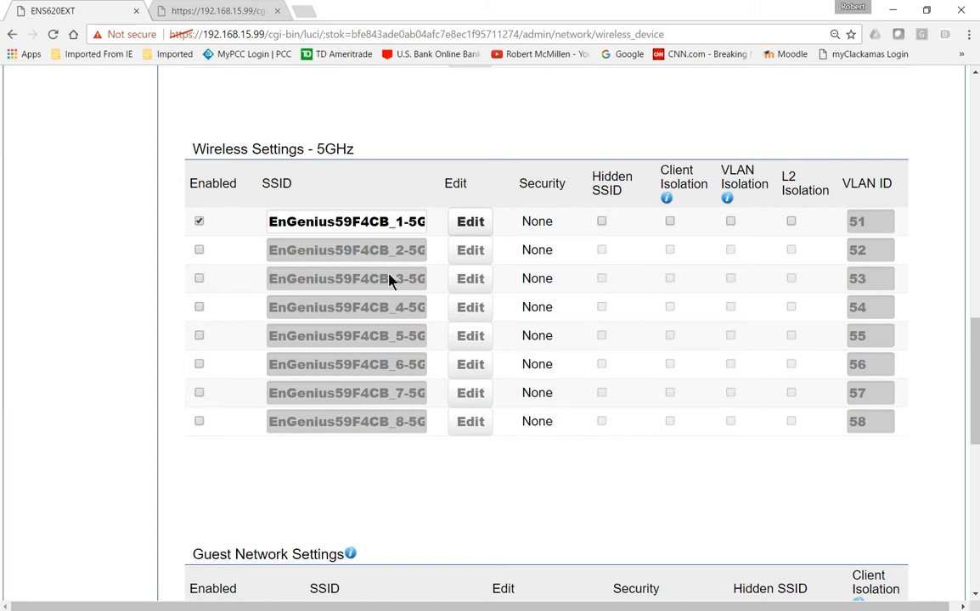
Step: Rename the first 5GHz SSID to 'Connectme' and open its Edit security page
double_click(280, 221)
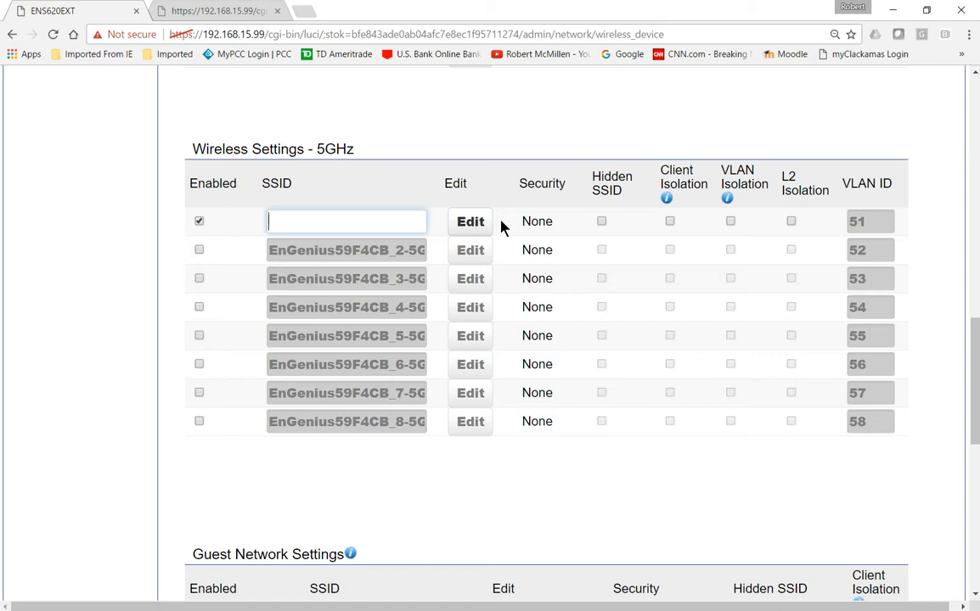
text(Connec)
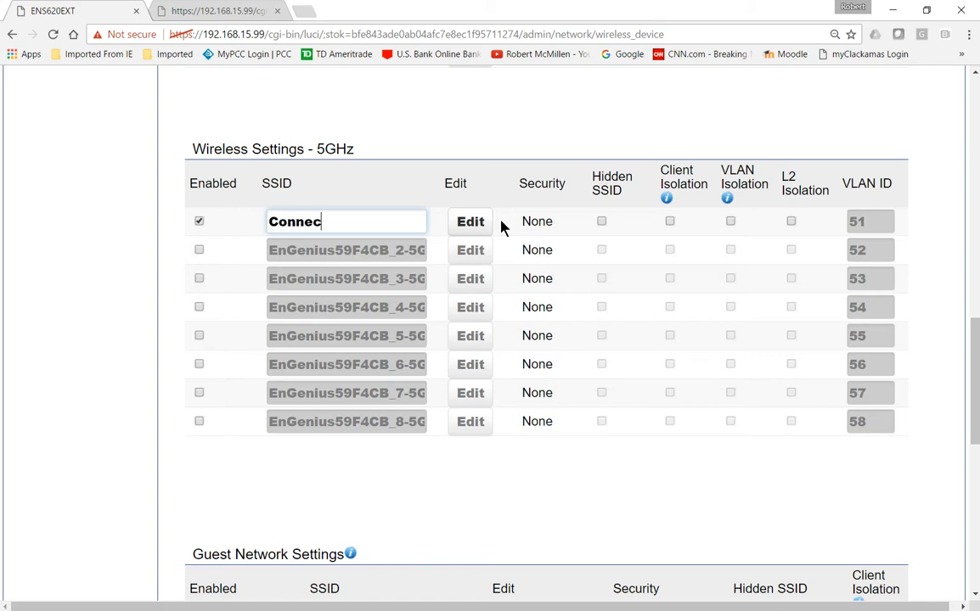
text(tme)
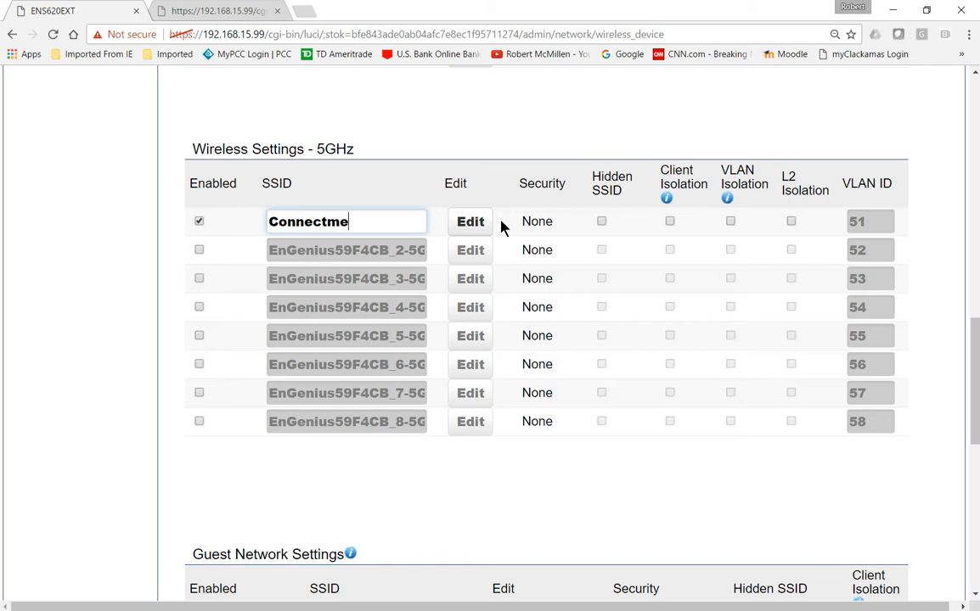
mouse_move(477, 221)
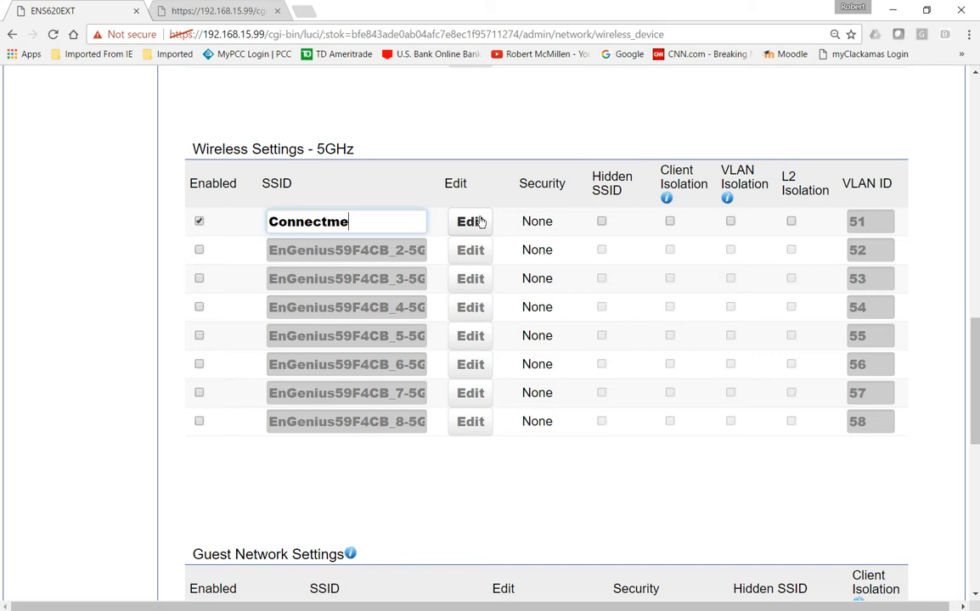
mouse_move(470, 250)
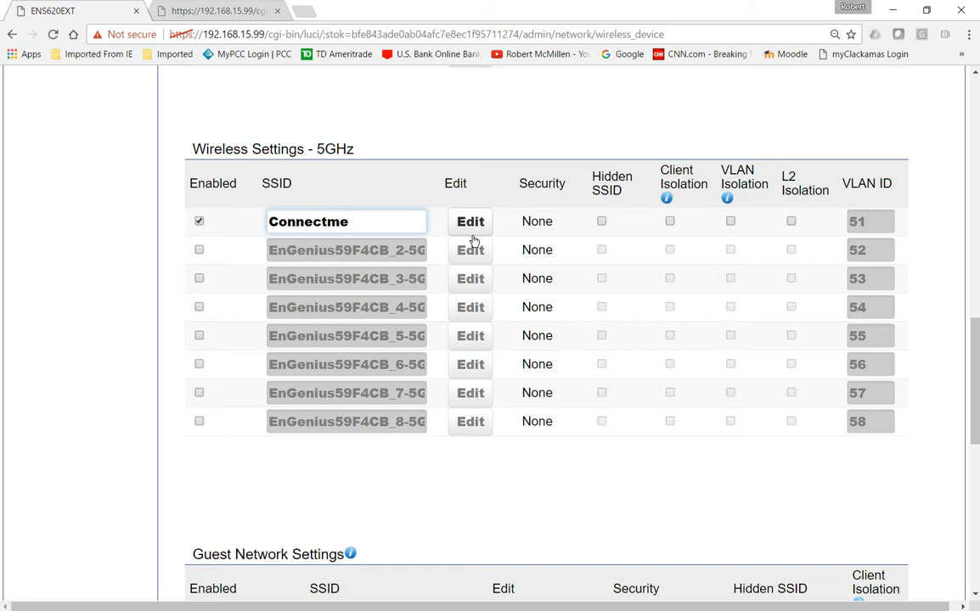
click(469, 222)
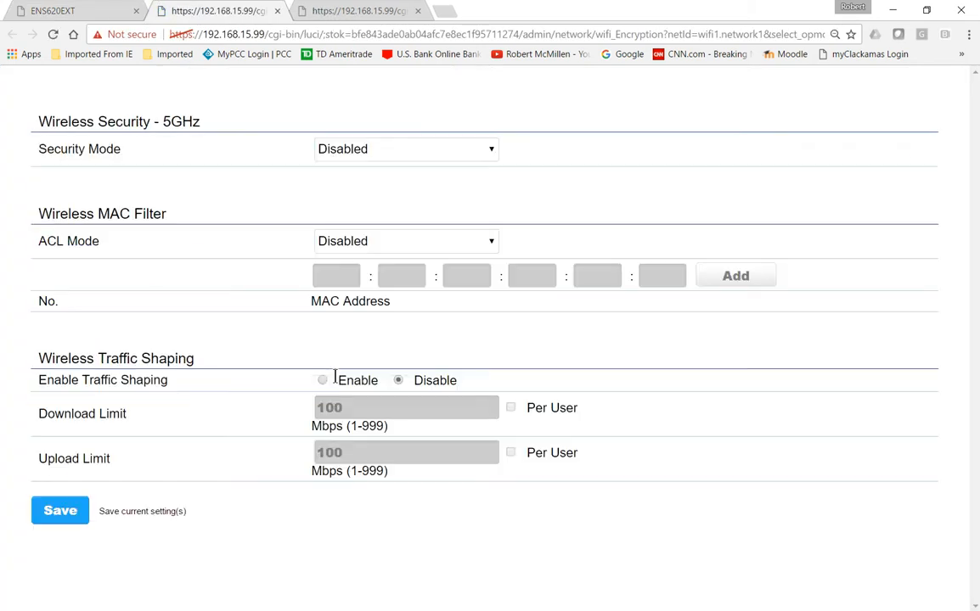
Step: Set Connectme's 5GHz Security Mode to WPA2-PSK
click(406, 149)
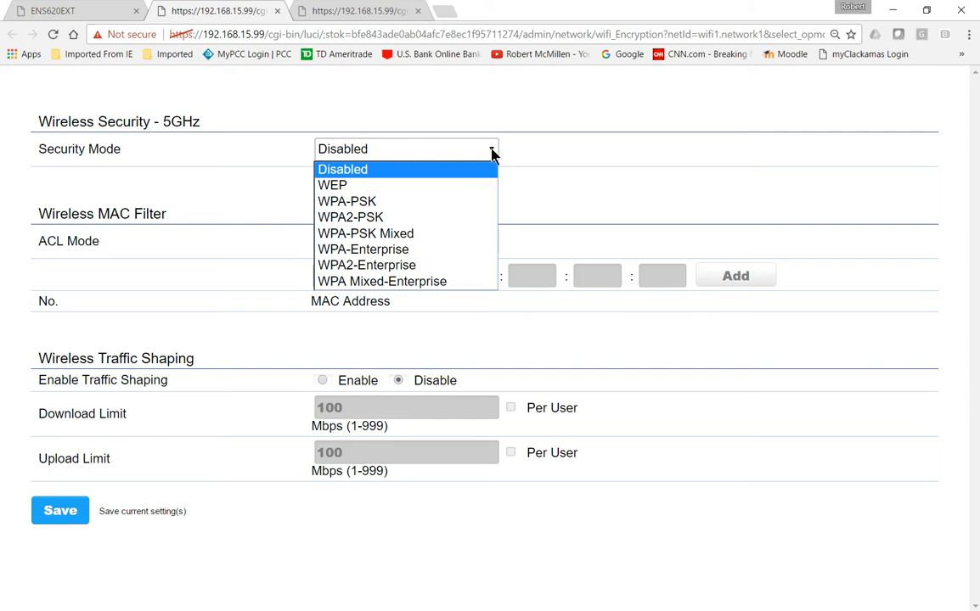
mouse_move(472, 217)
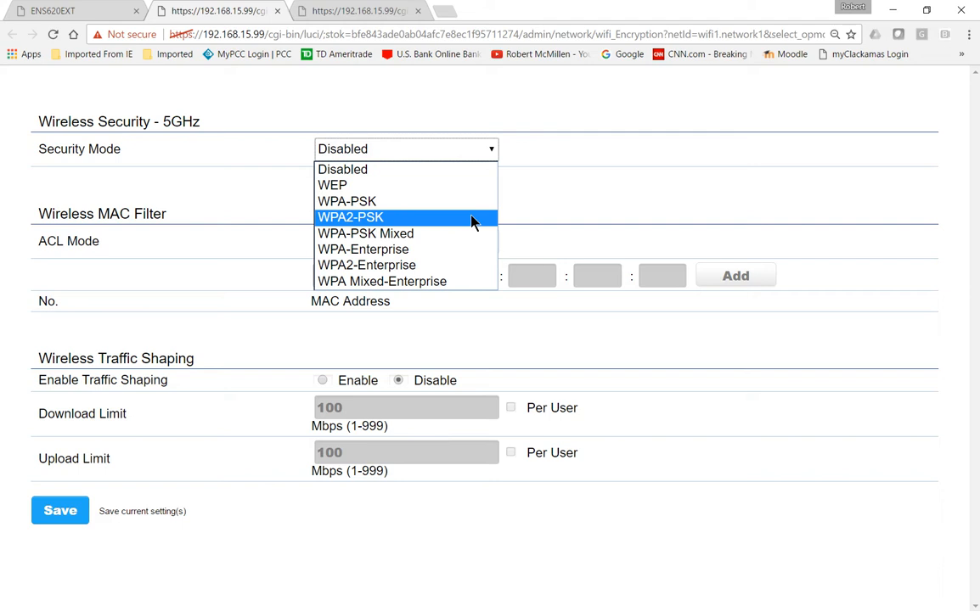
mouse_move(472, 265)
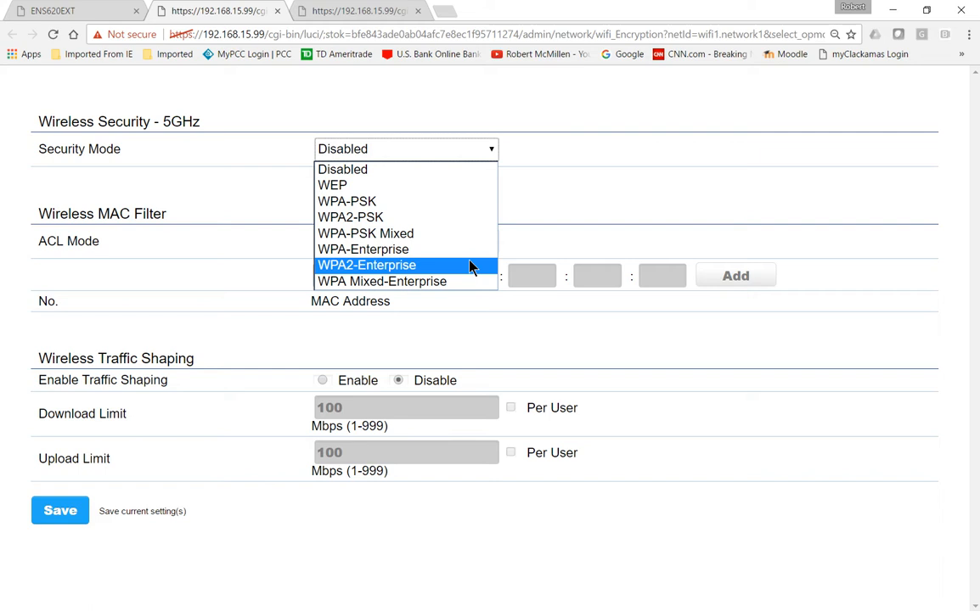
mouse_move(481, 222)
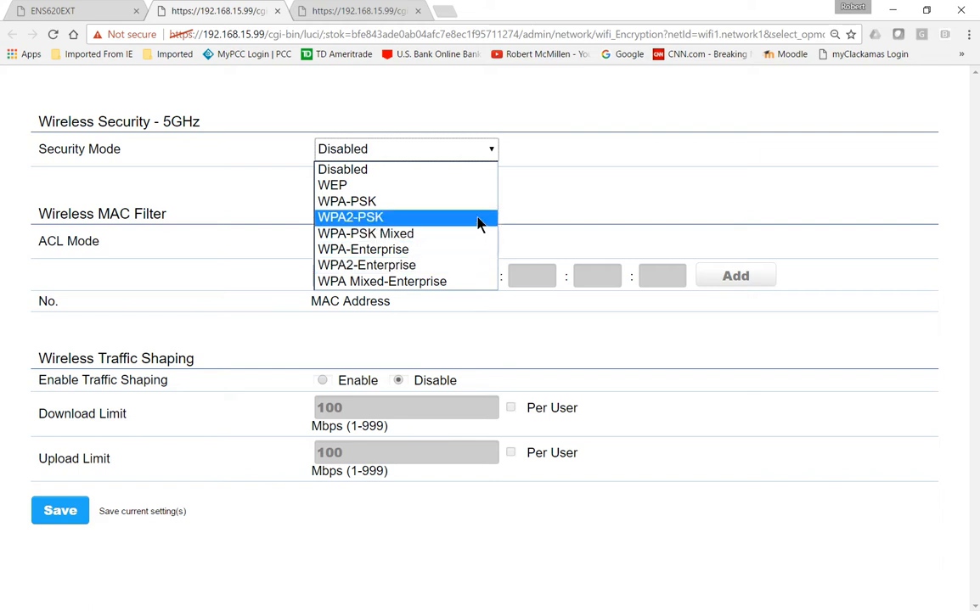
click(348, 217)
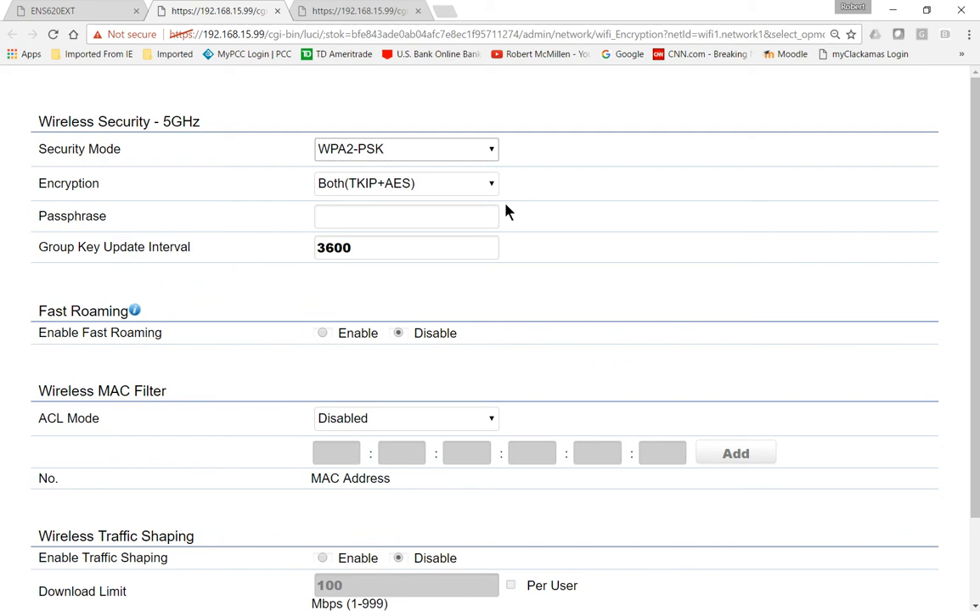
click(406, 183)
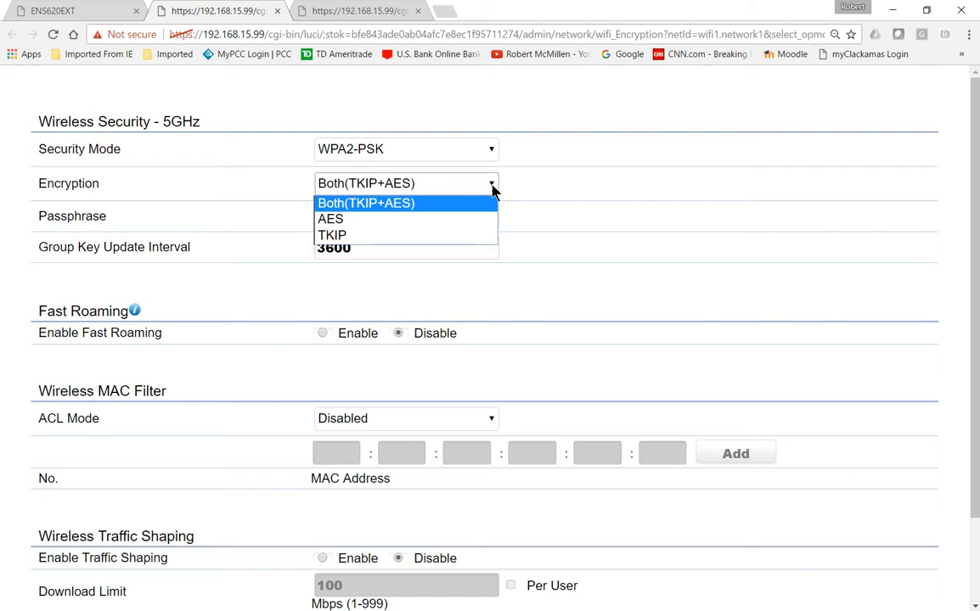
click(330, 218)
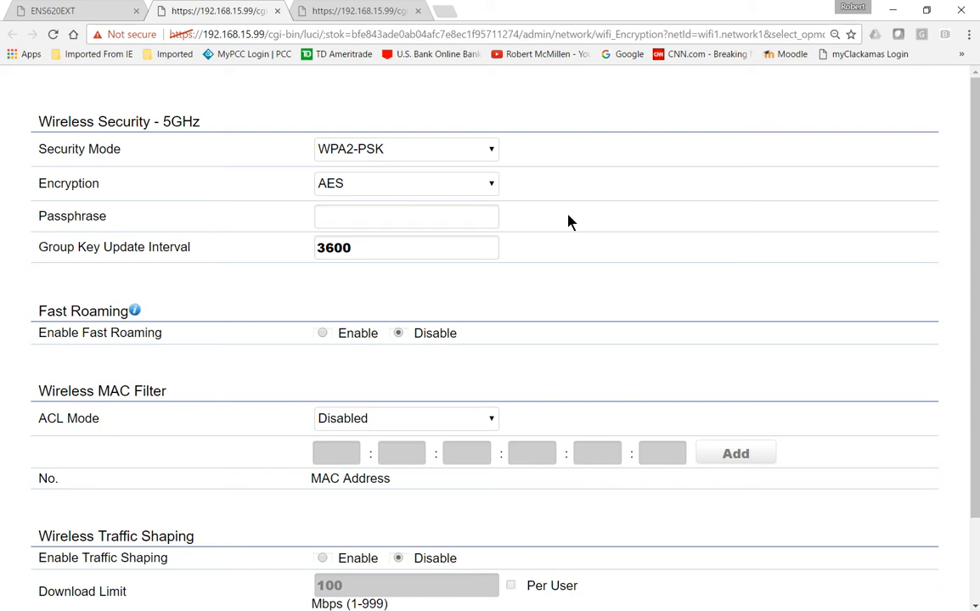
click(406, 217)
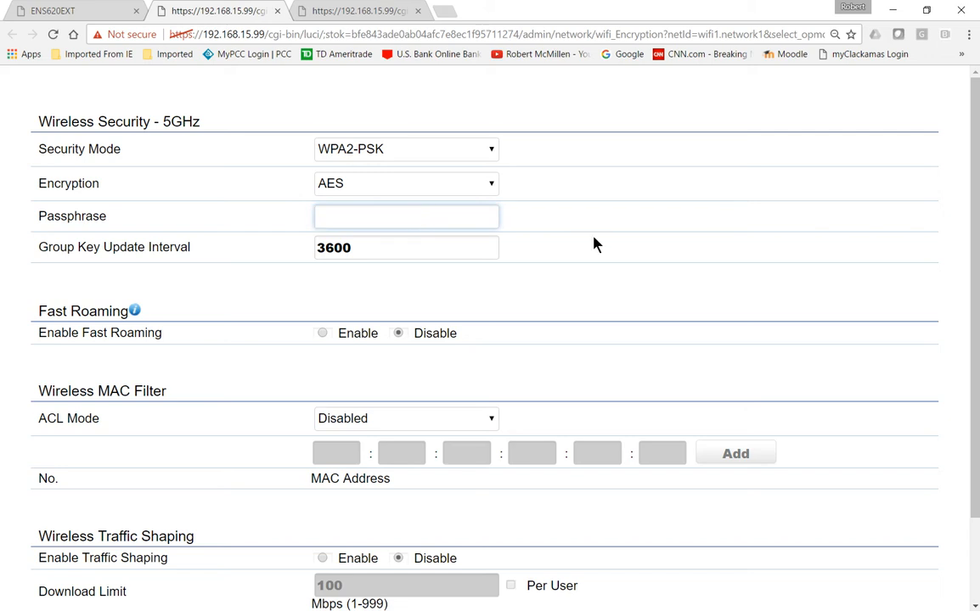
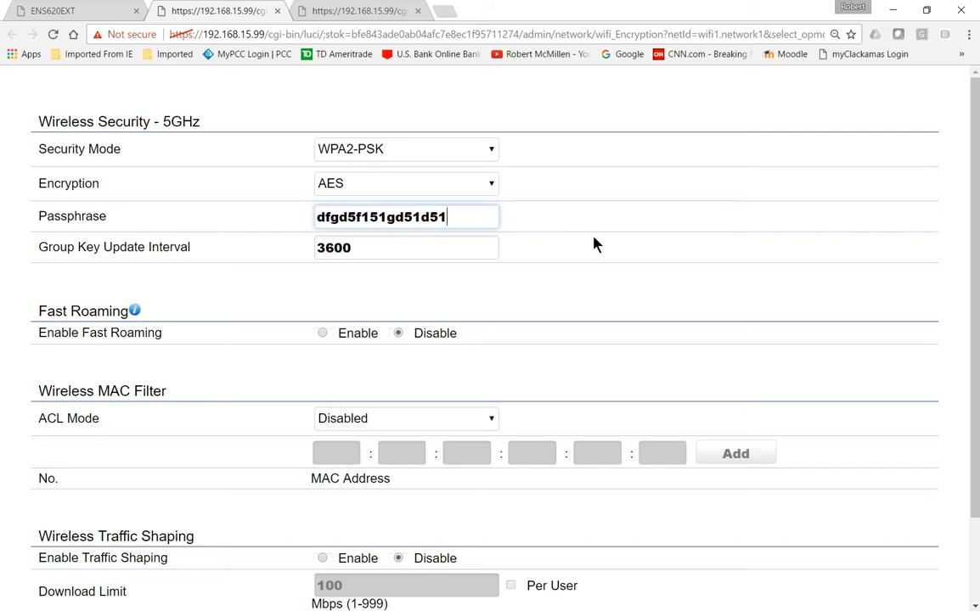
mouse_move(568, 280)
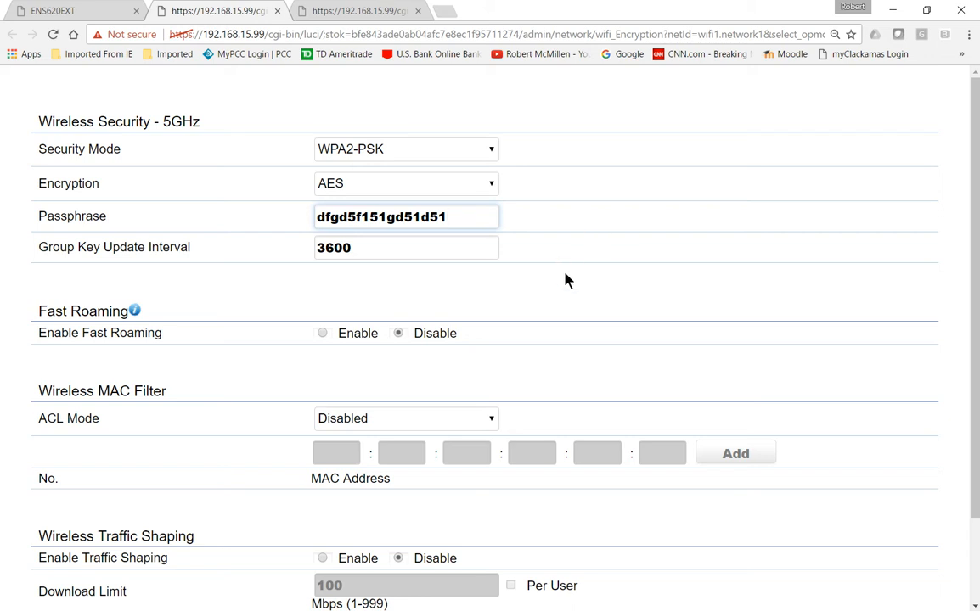
mouse_move(505, 289)
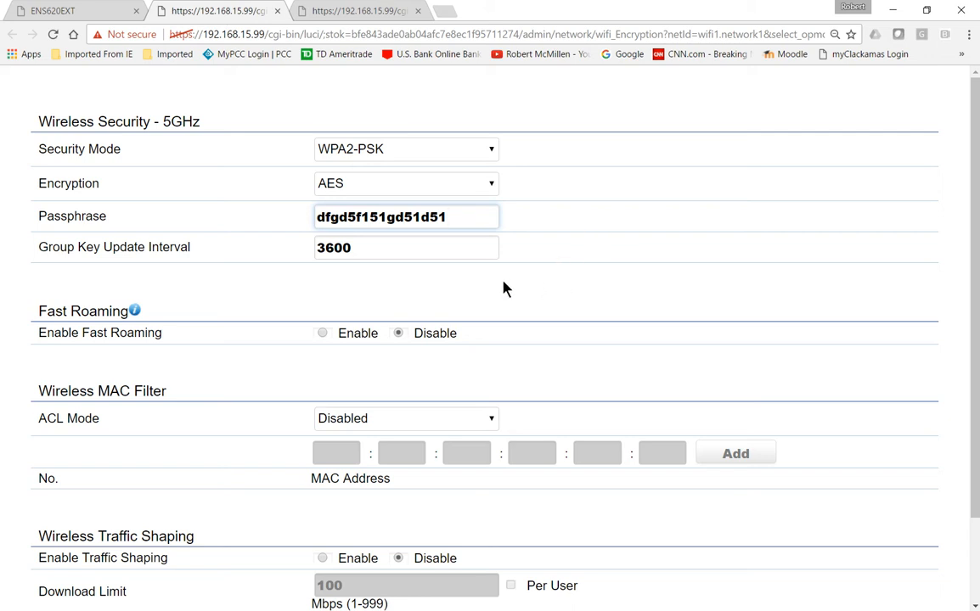
scroll(down, 3)
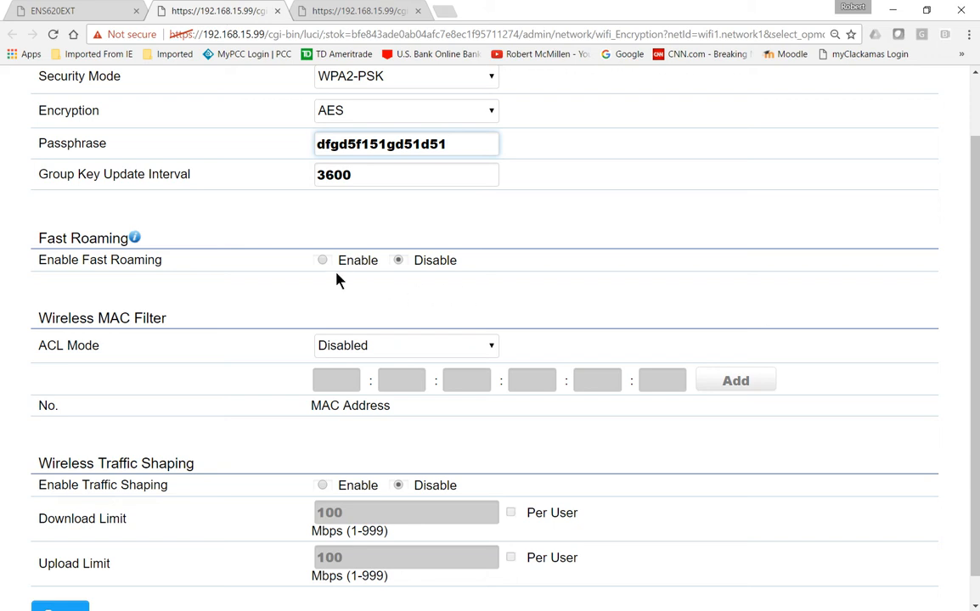
click(322, 260)
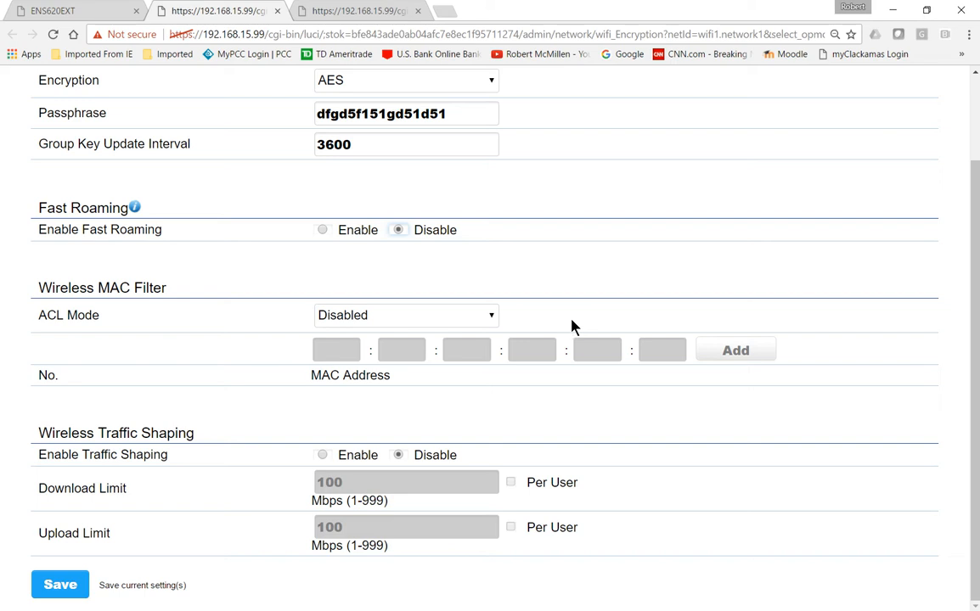
mouse_move(534, 318)
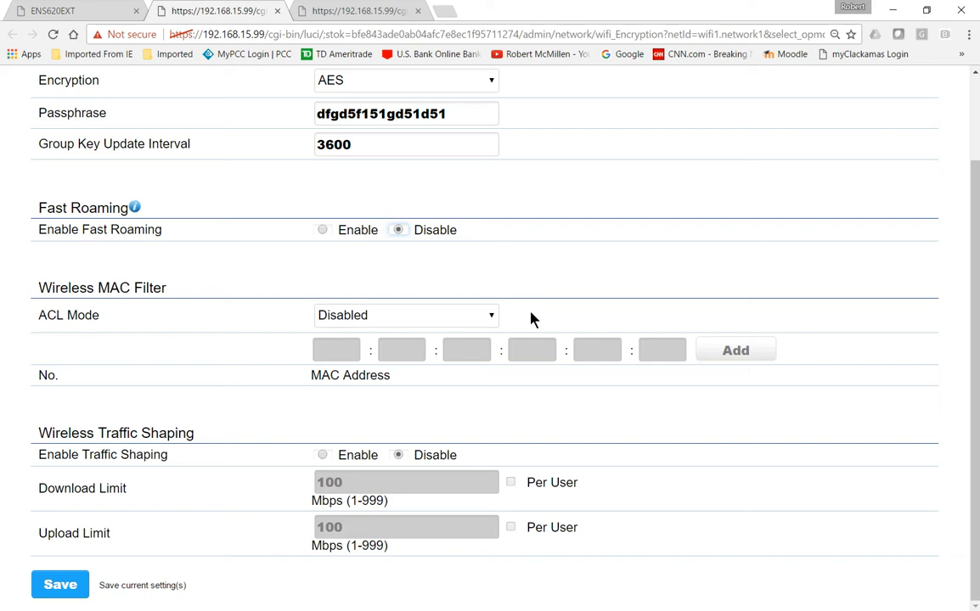
mouse_move(524, 321)
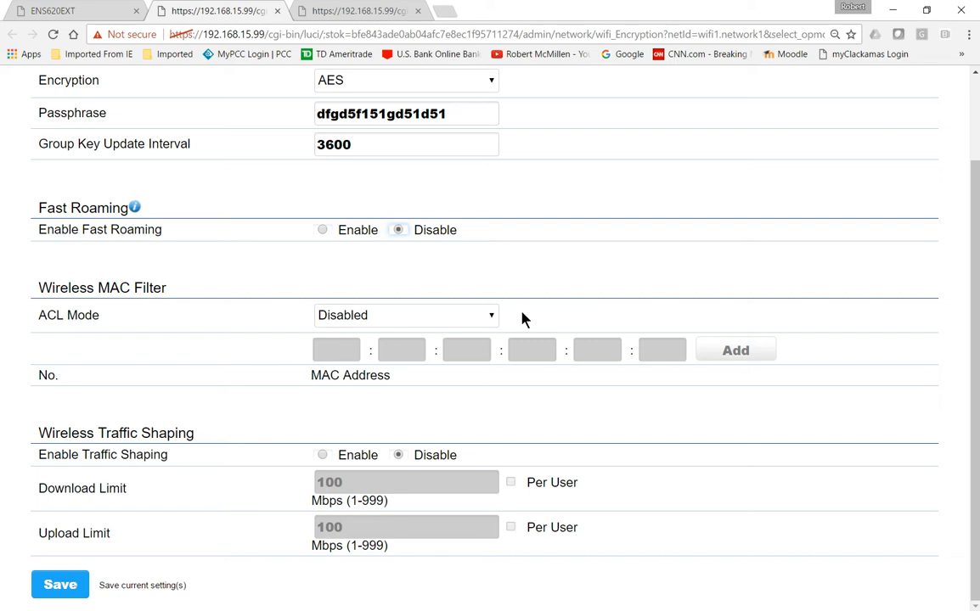
click(405, 315)
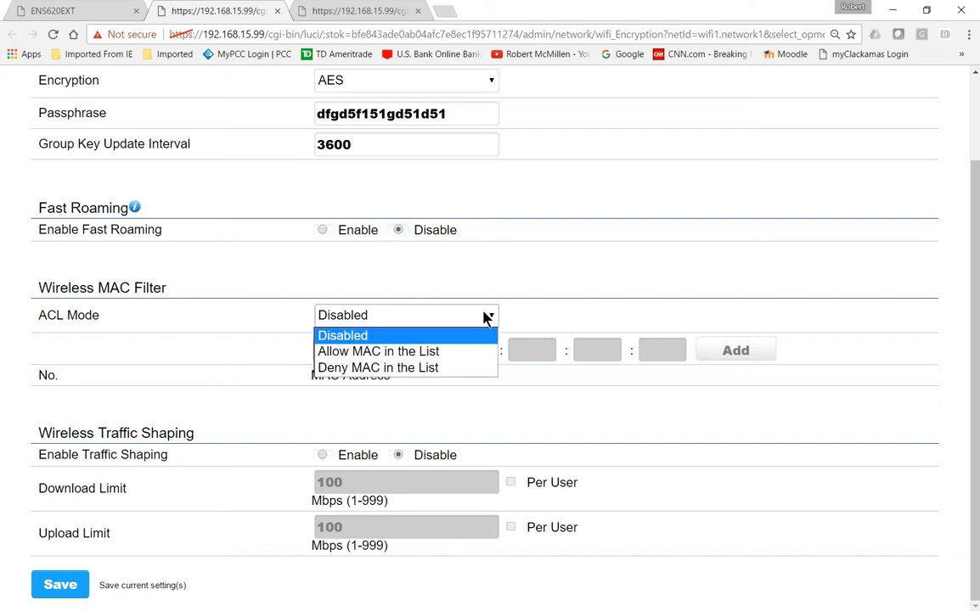
mouse_move(378, 351)
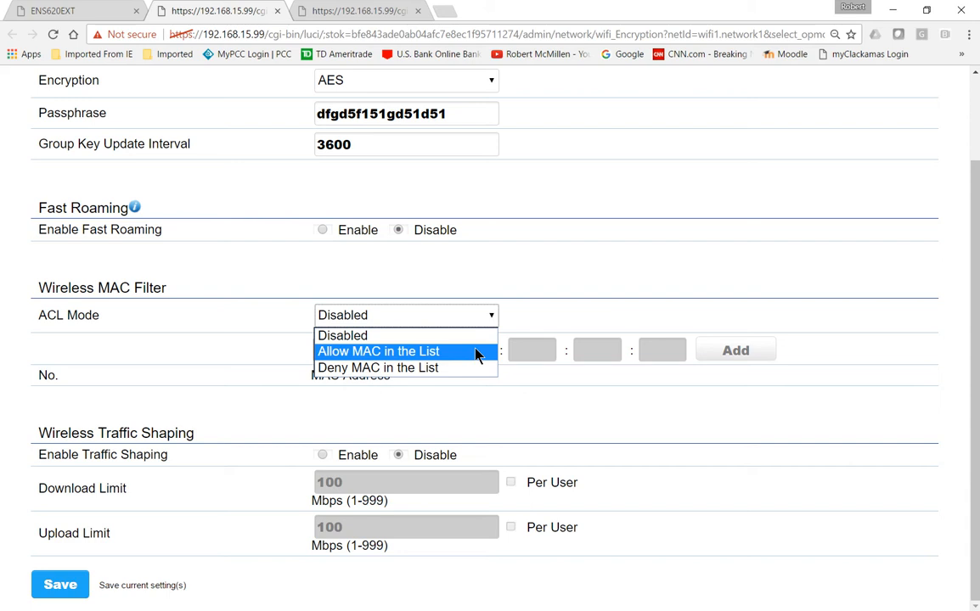
mouse_move(472, 368)
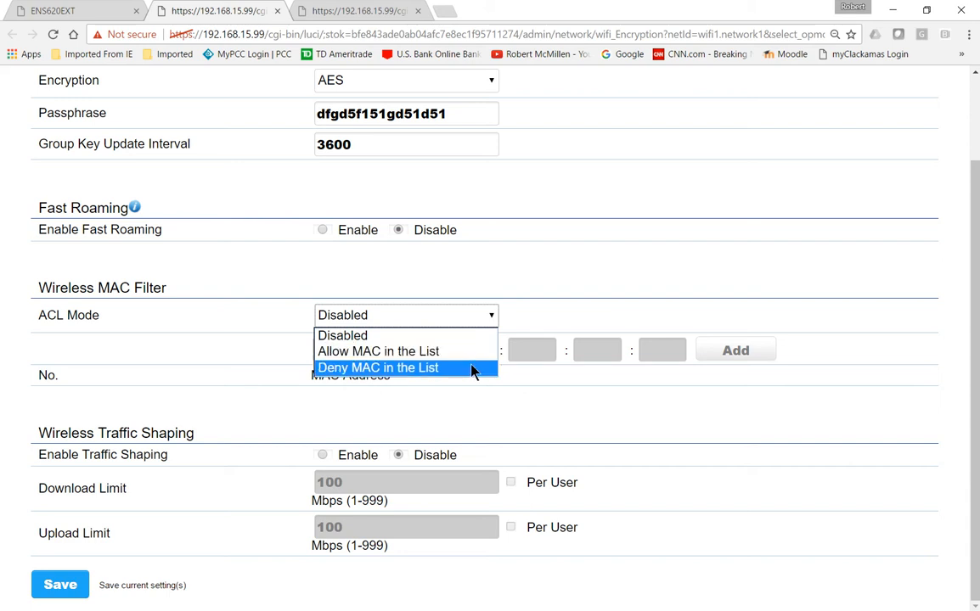
mouse_move(377, 352)
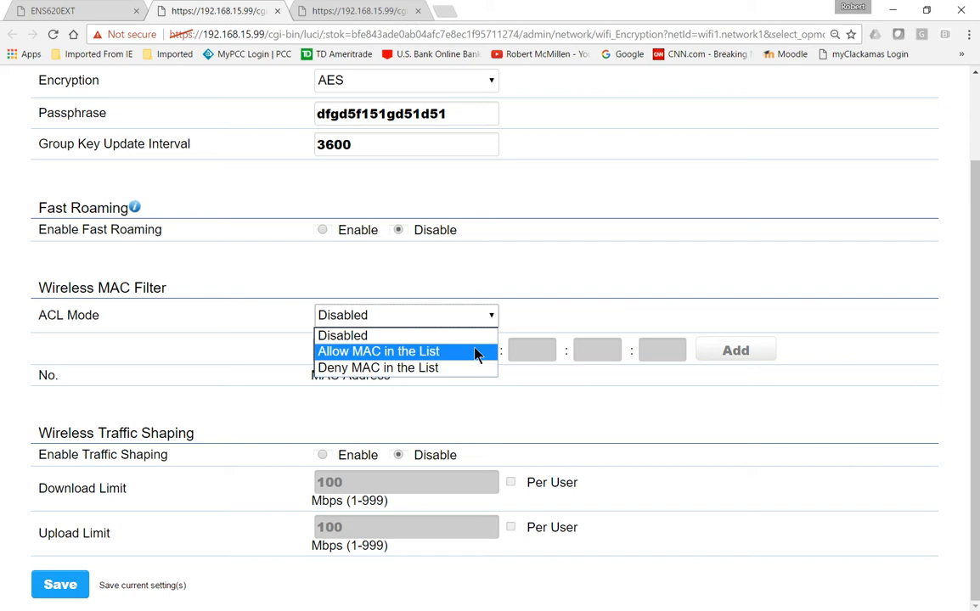
click(378, 351)
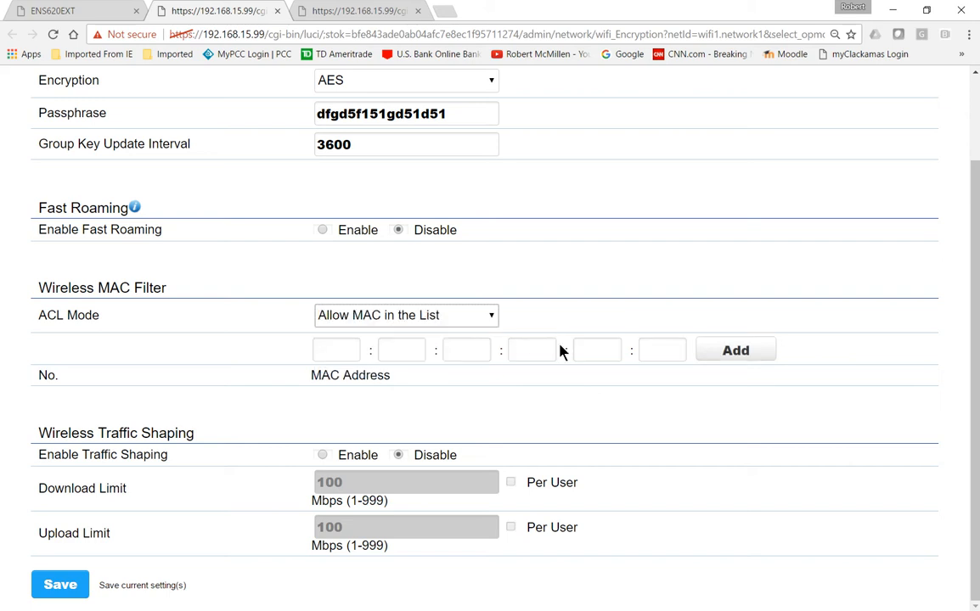
mouse_move(518, 328)
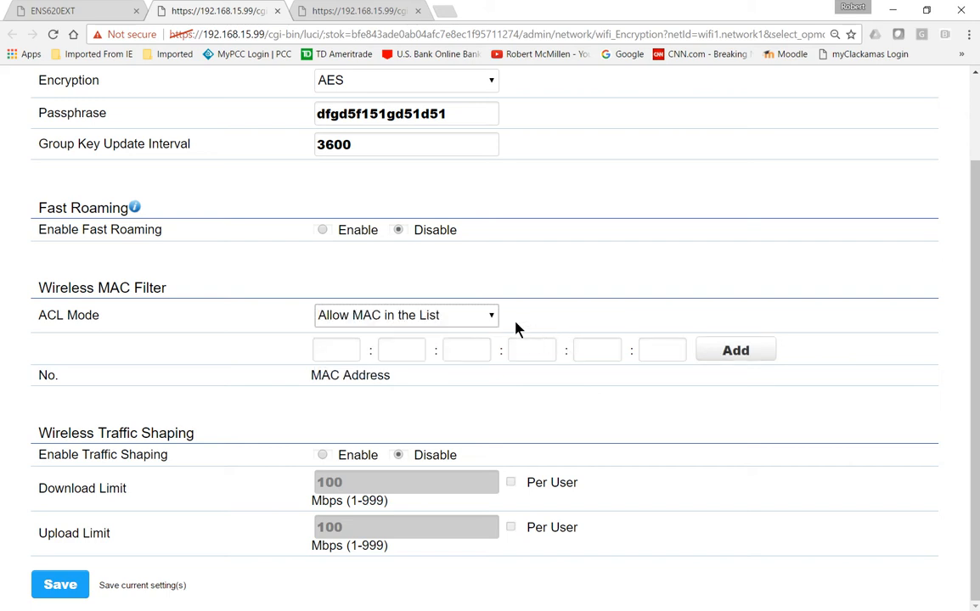
click(405, 315)
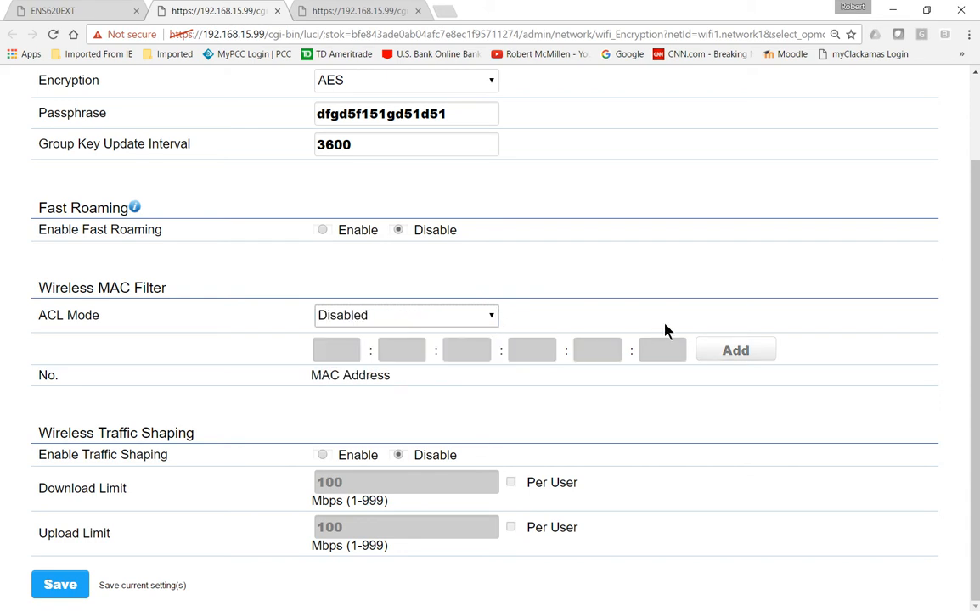
mouse_move(697, 487)
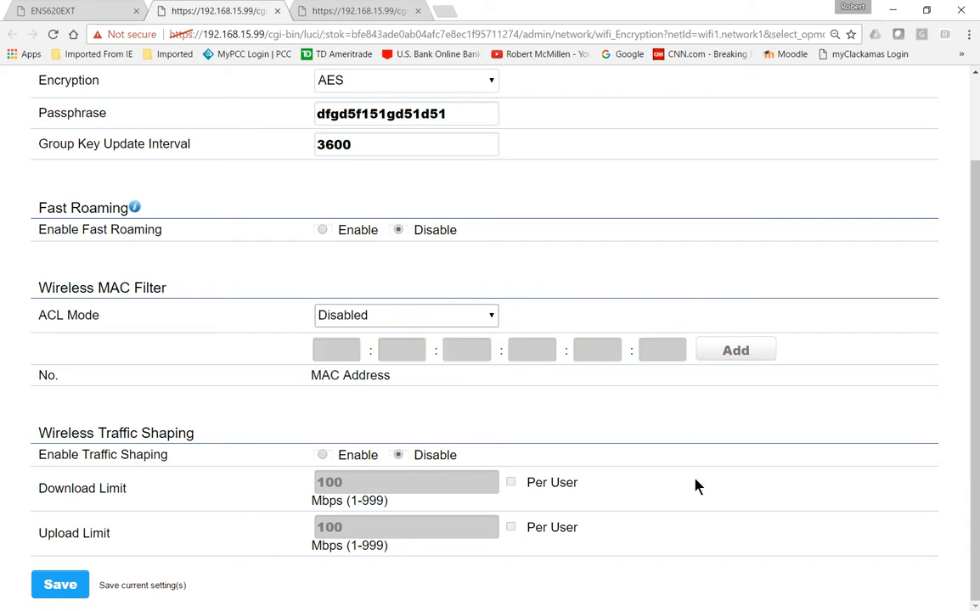
mouse_move(346, 482)
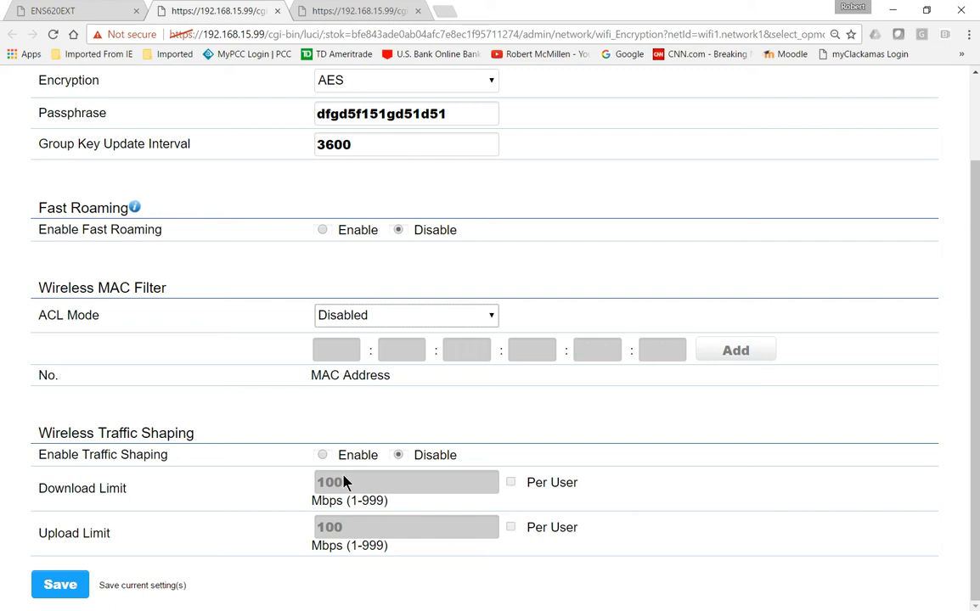
Step: Enable traffic shaping with per-user limits: 5 Mbps download, 1 Mbps upload
click(323, 455)
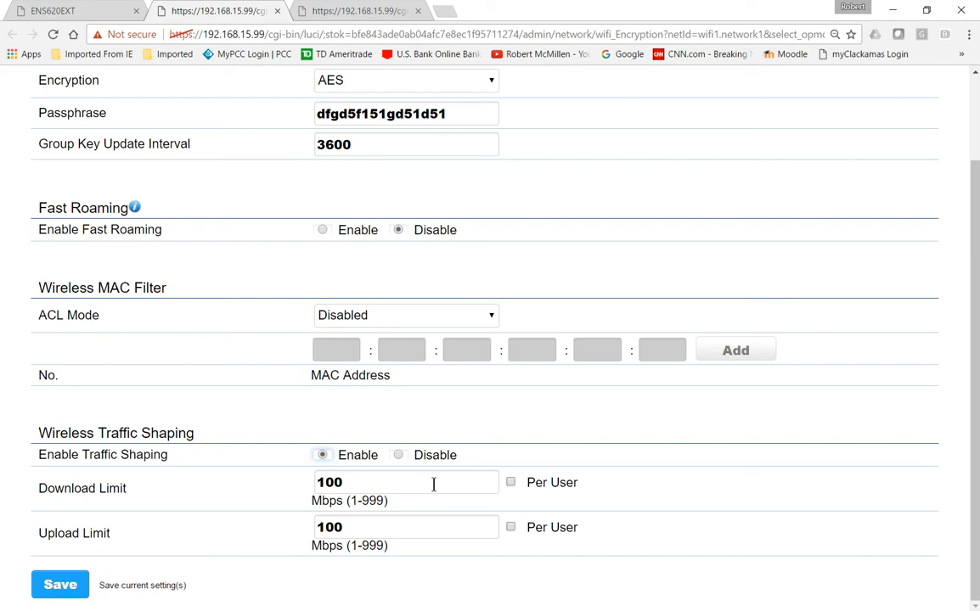
mouse_move(476, 491)
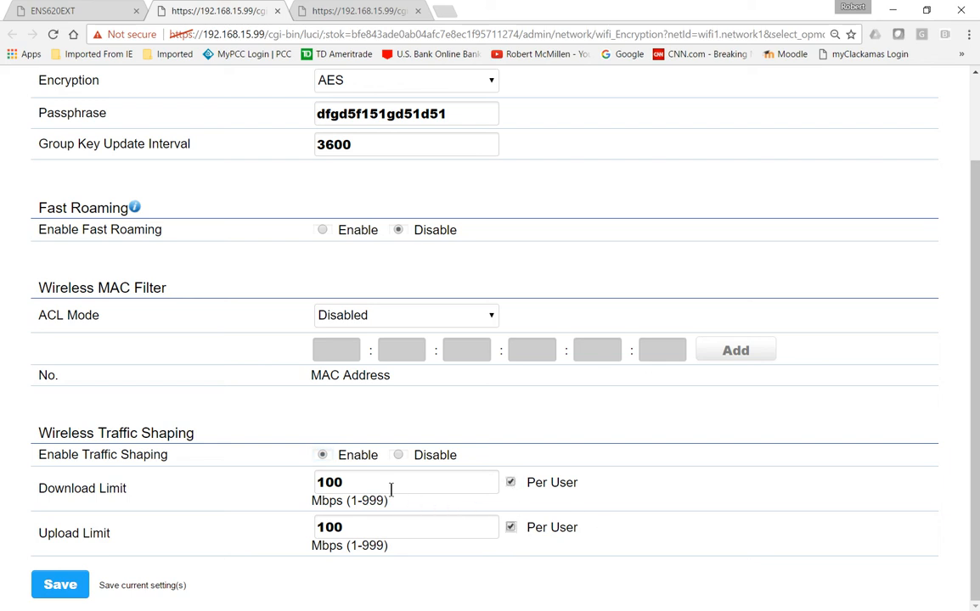
click(511, 482)
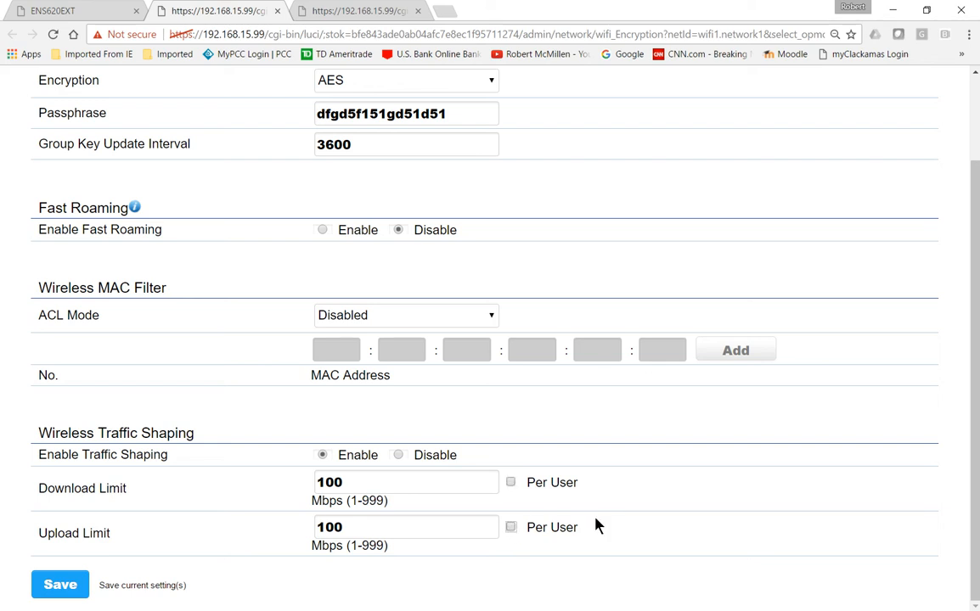
click(510, 482)
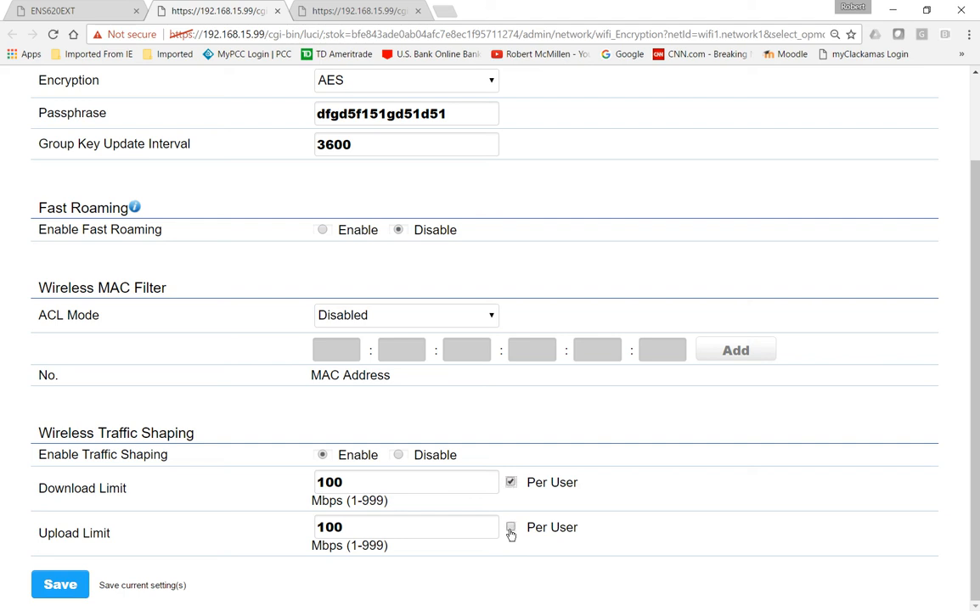
click(511, 528)
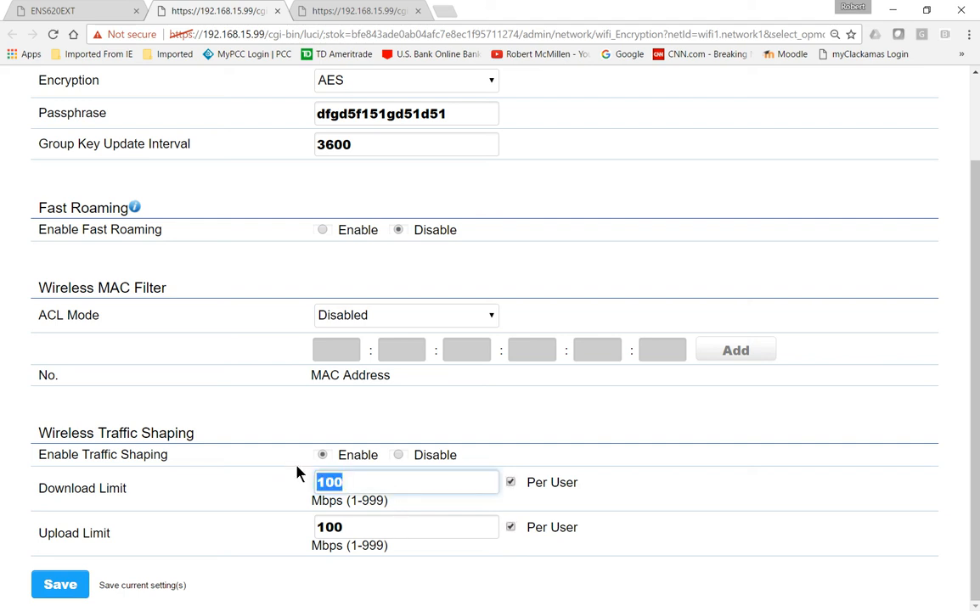
text(5)
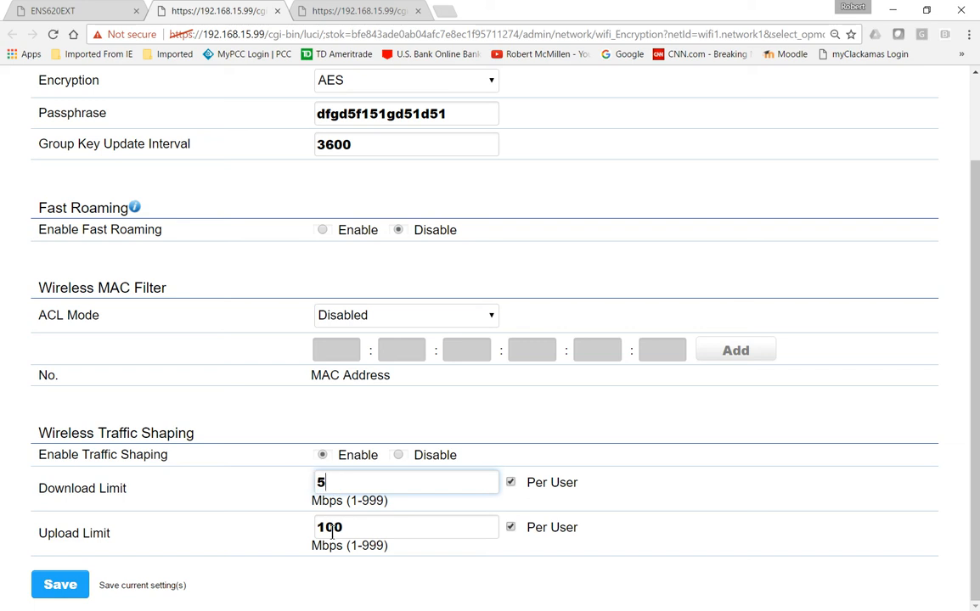
triple_click(328, 526)
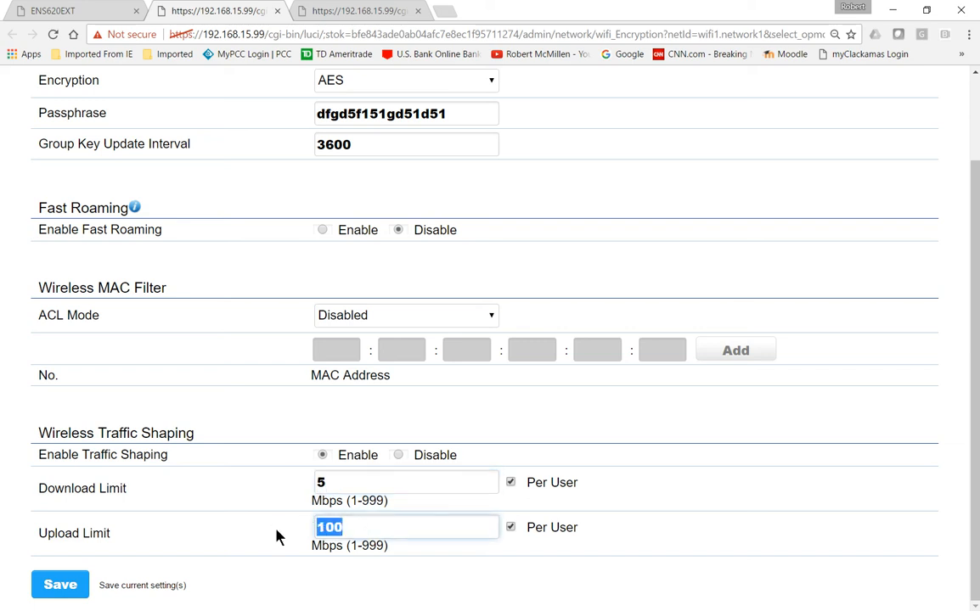
text(1)
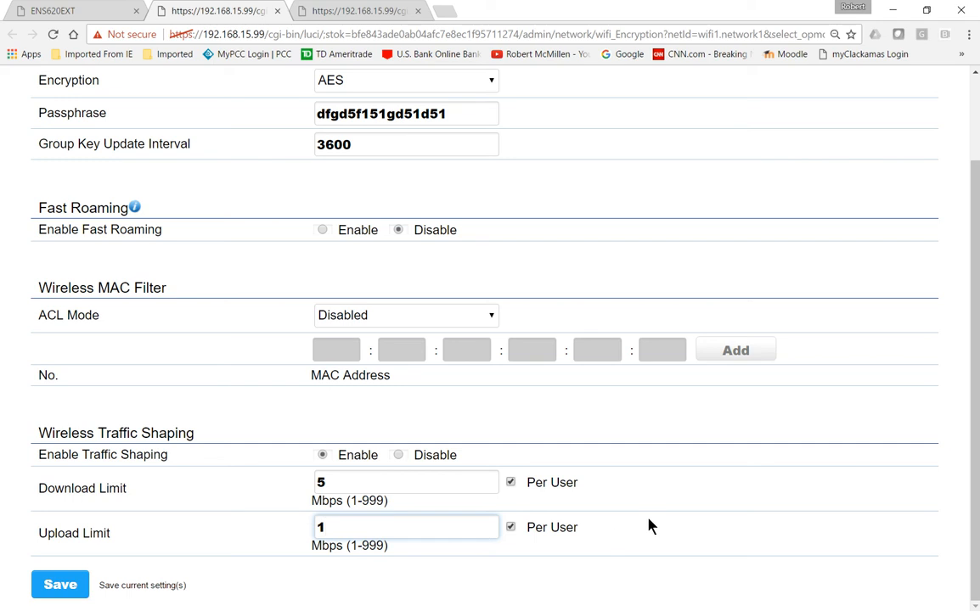
mouse_move(652, 517)
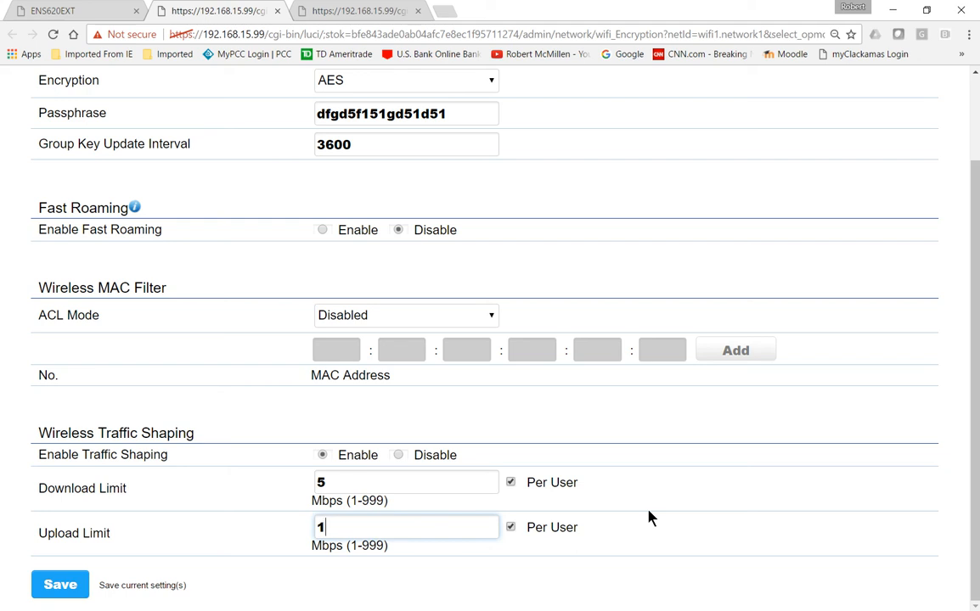
Step: Disable traffic shaping again and save Connectme's wireless security settings
click(398, 456)
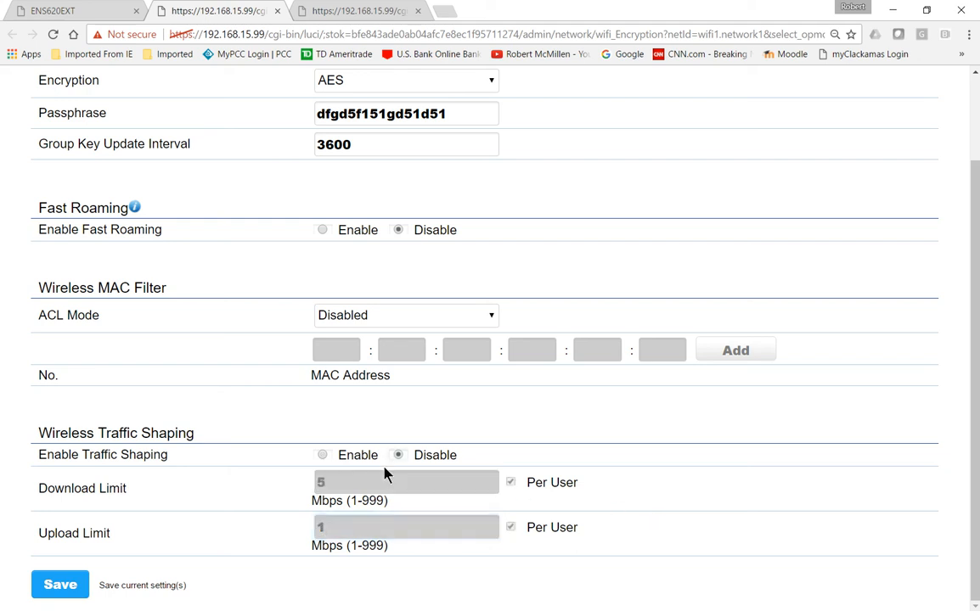
click(53, 584)
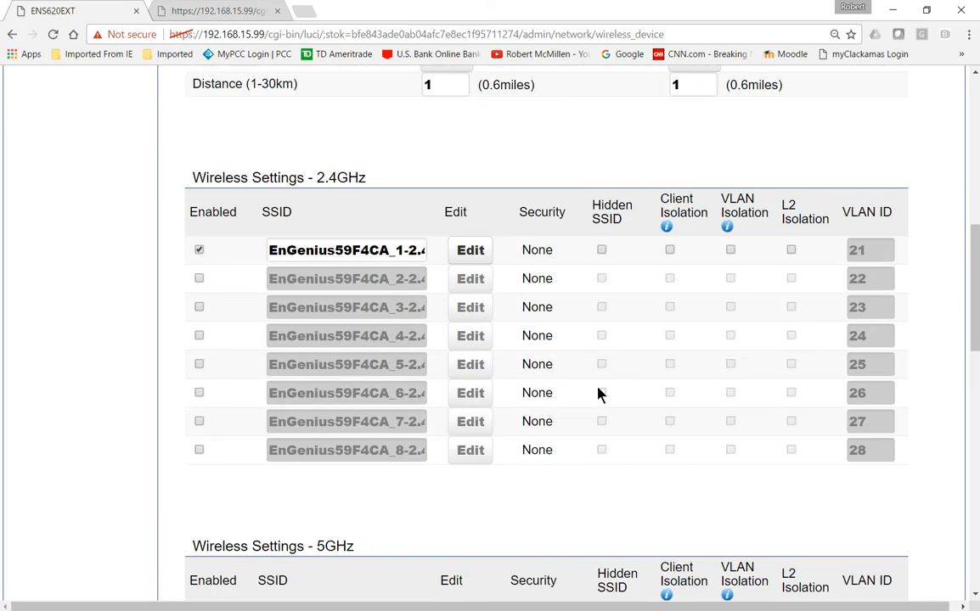
scroll(up, 3)
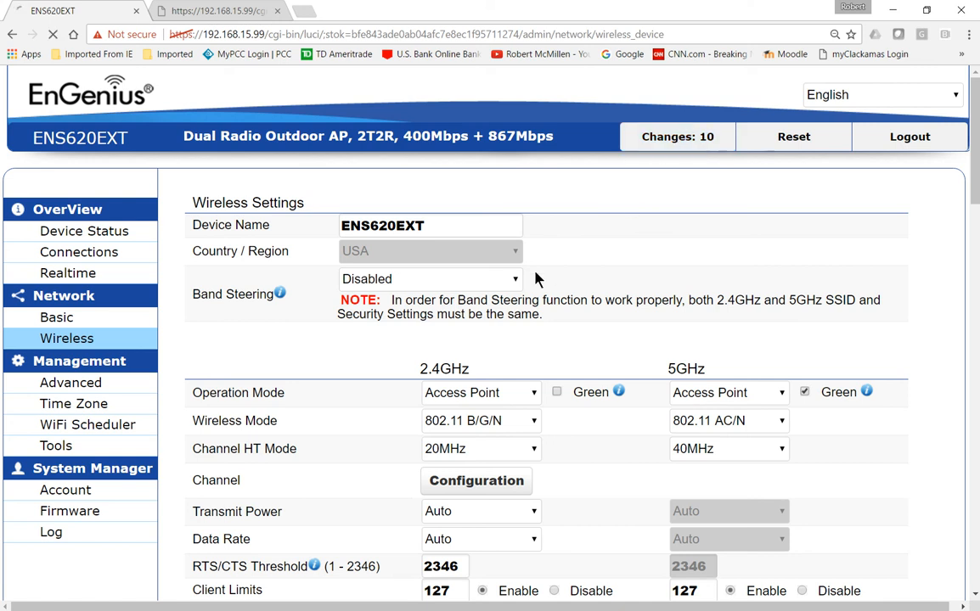
Step: Open the Changes: 10 list in the header to review pending changes
click(677, 136)
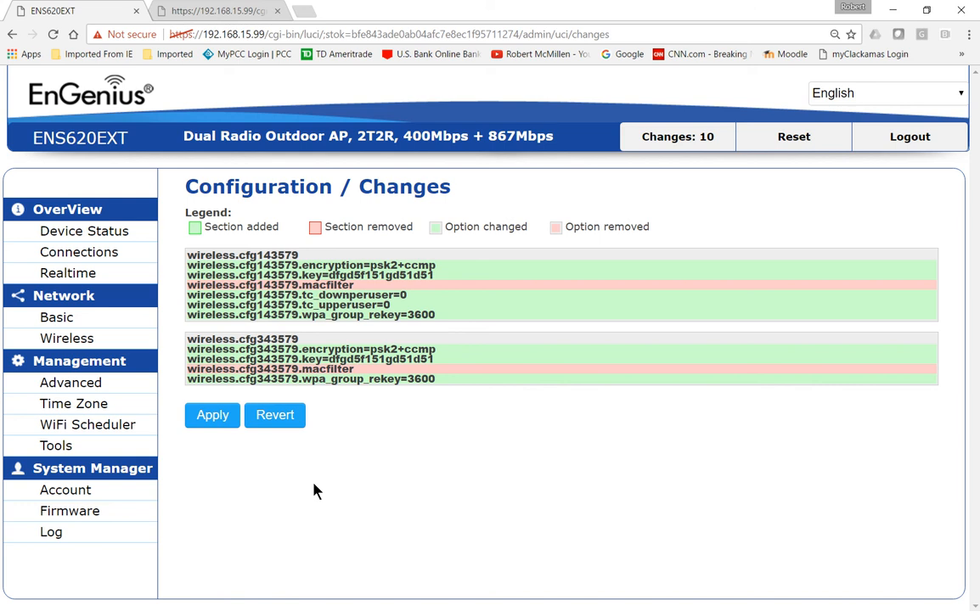
mouse_move(295, 420)
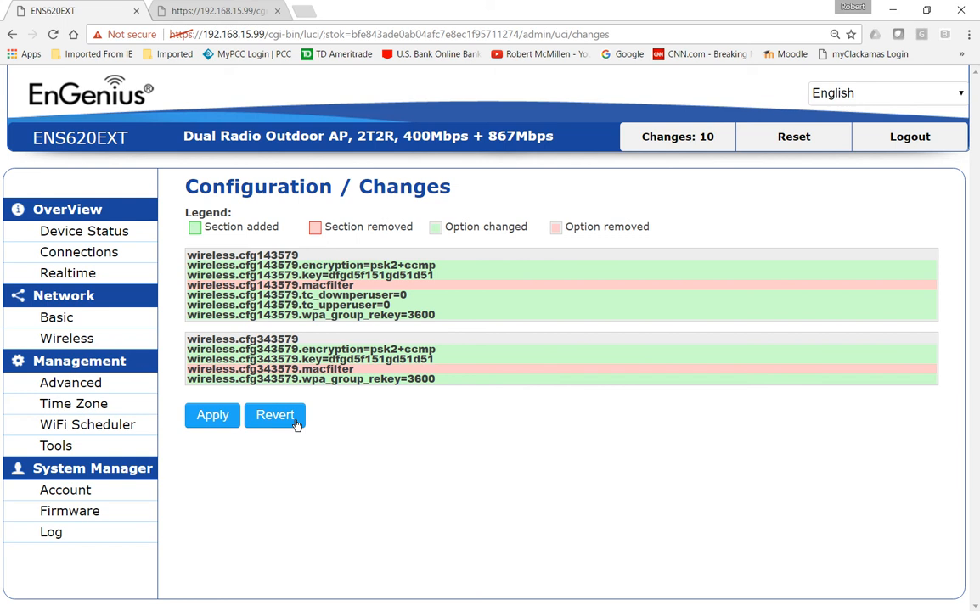
mouse_move(513, 485)
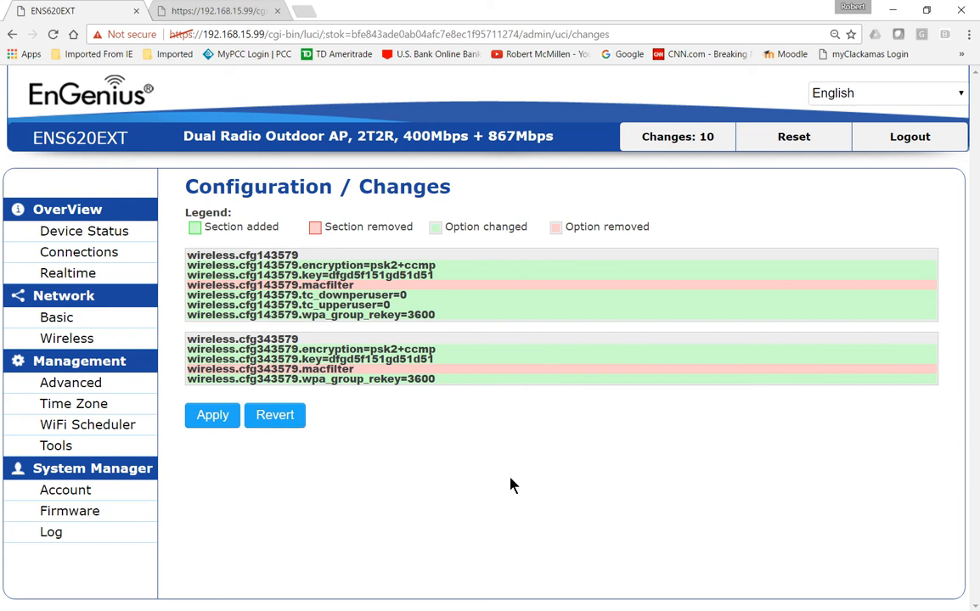